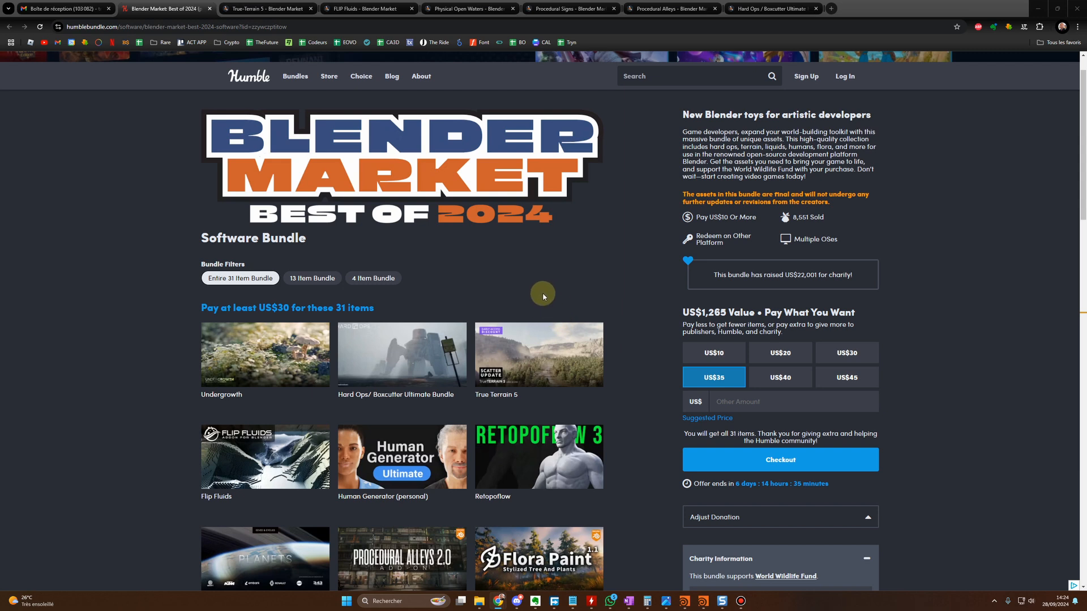
mouse_move(504, 284)
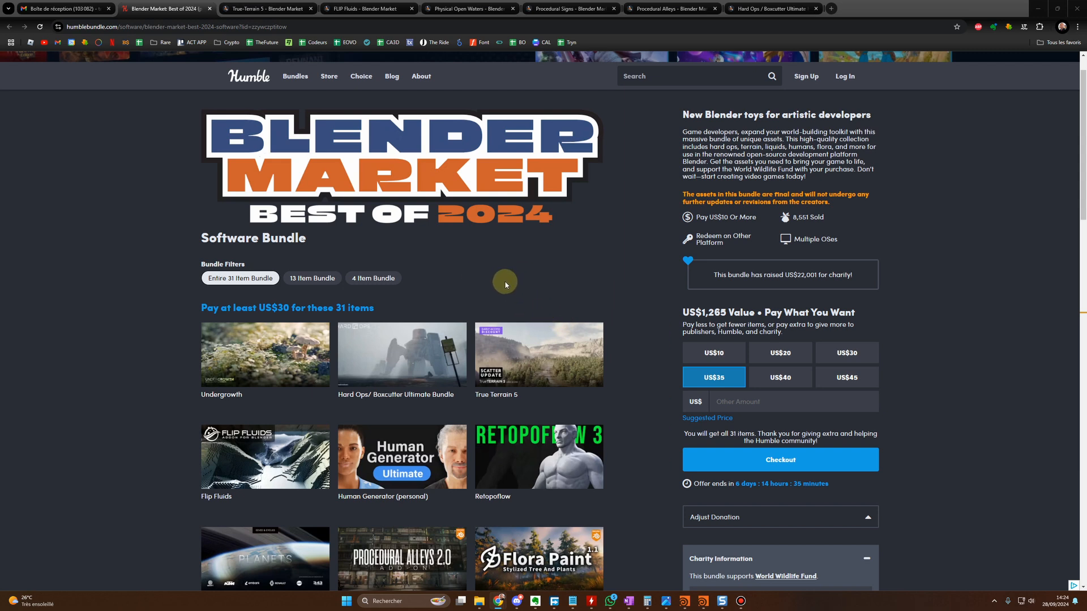
mouse_move(487, 274)
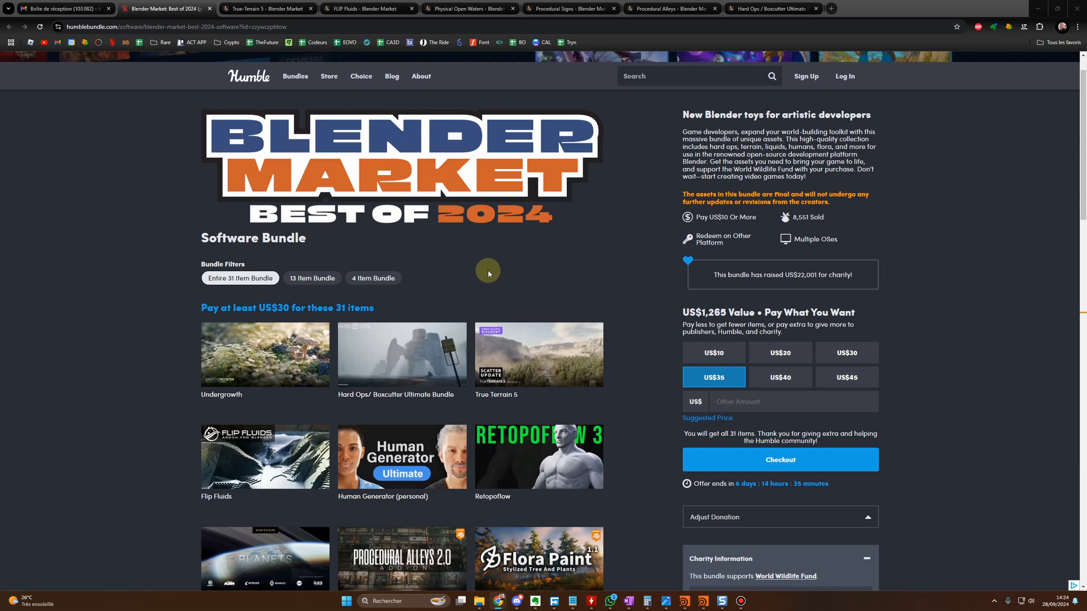
mouse_move(376, 301)
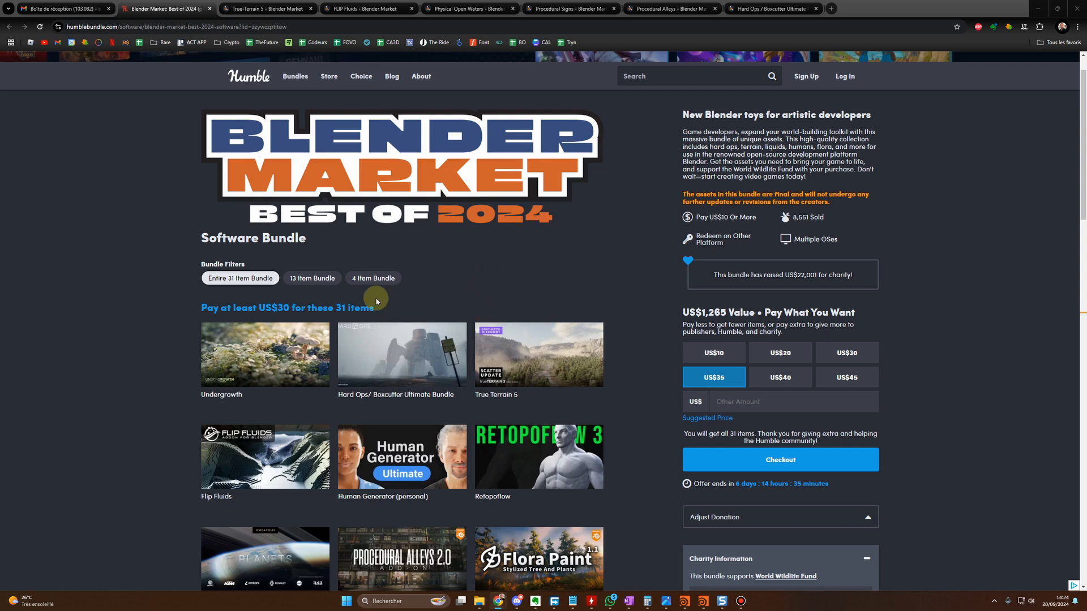
mouse_move(339, 305)
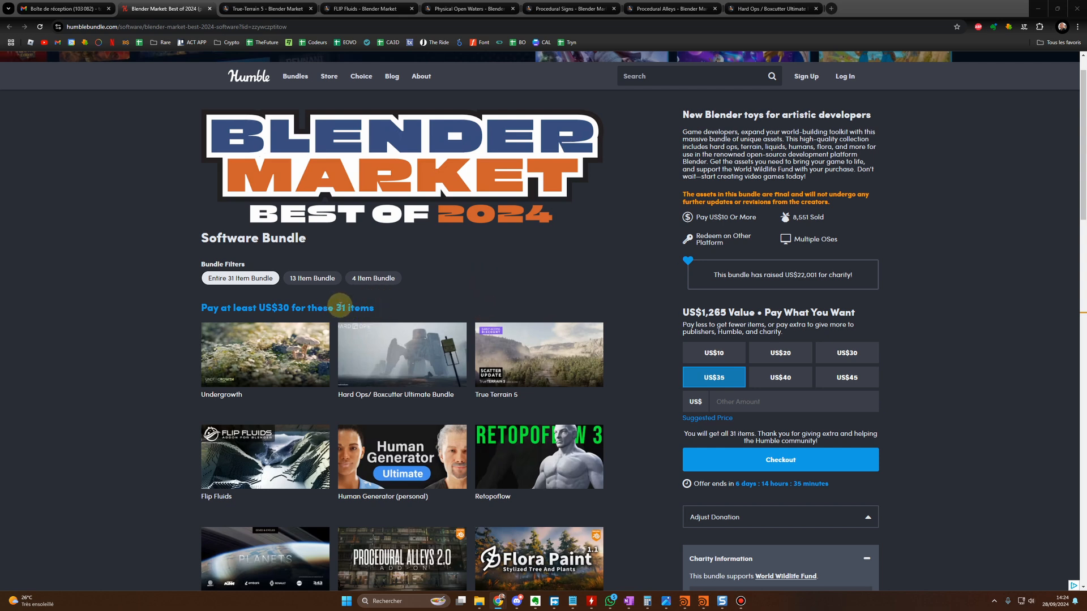
mouse_move(386, 297)
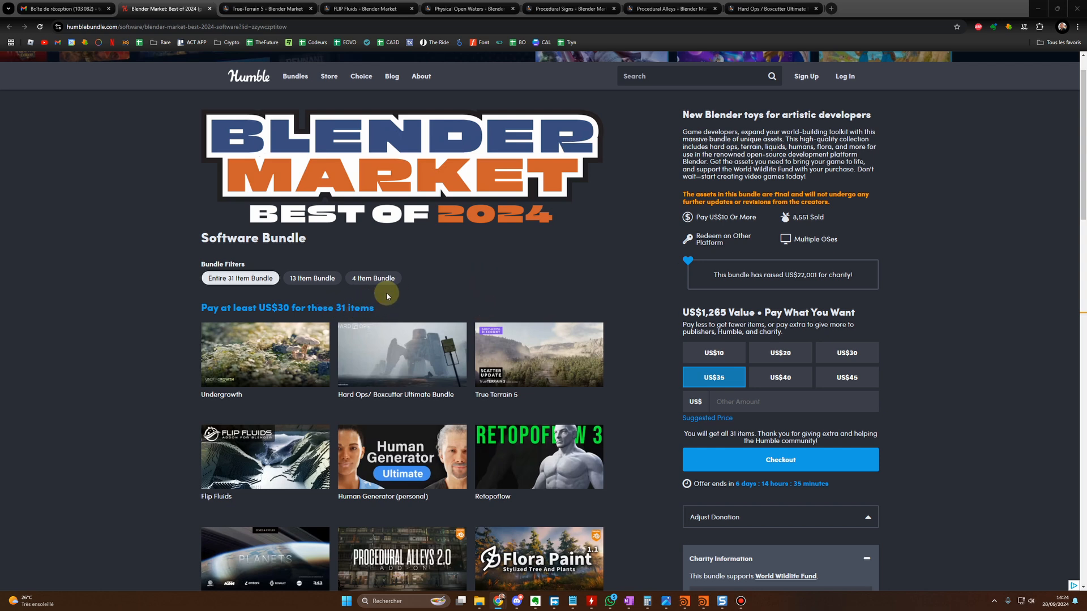
mouse_move(338, 300)
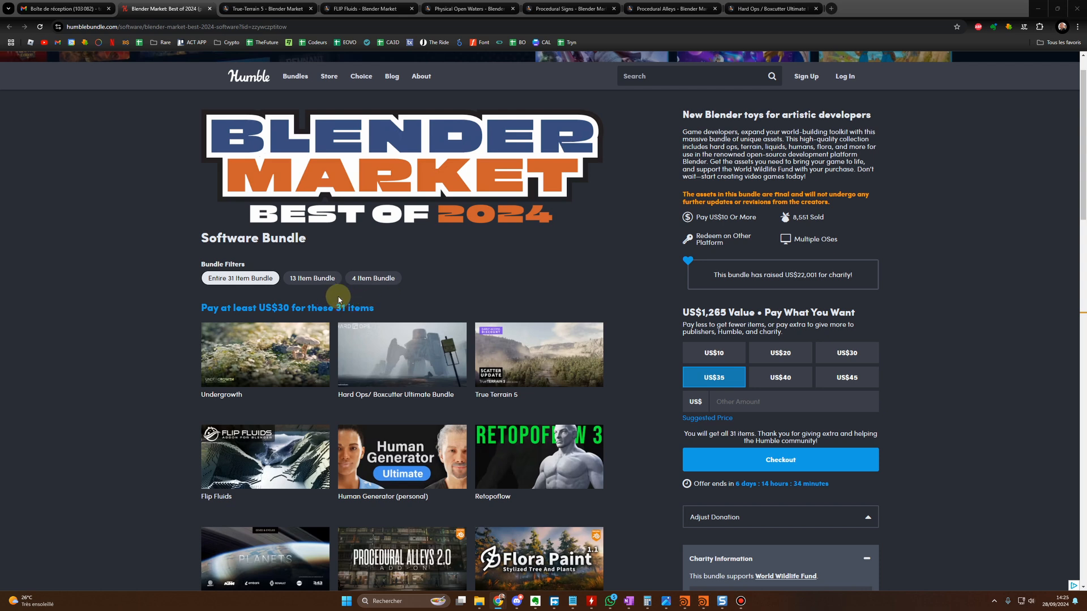
mouse_move(346, 366)
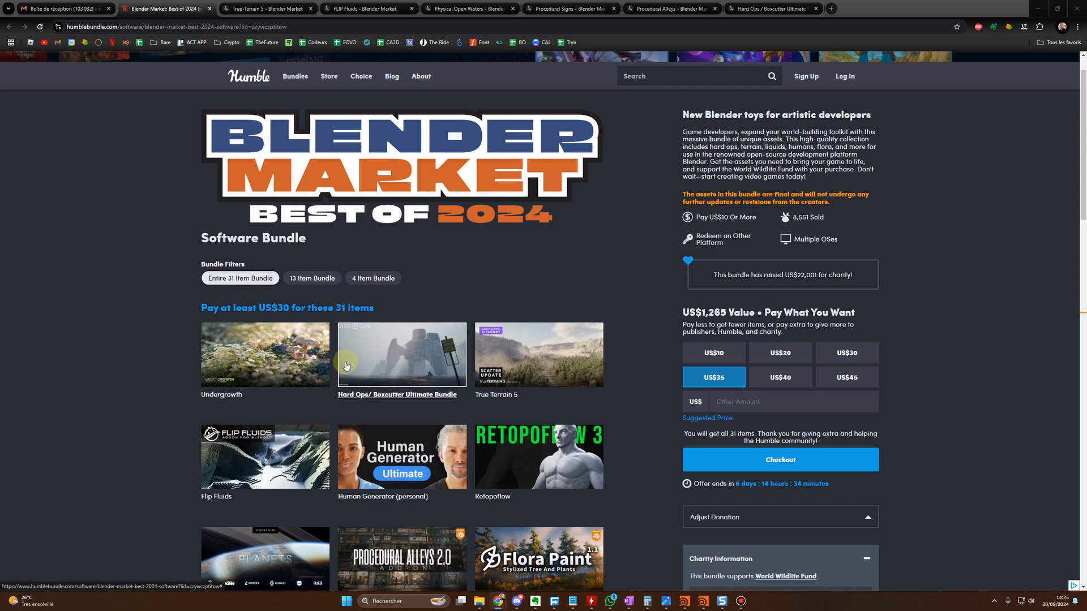
mouse_move(339, 360)
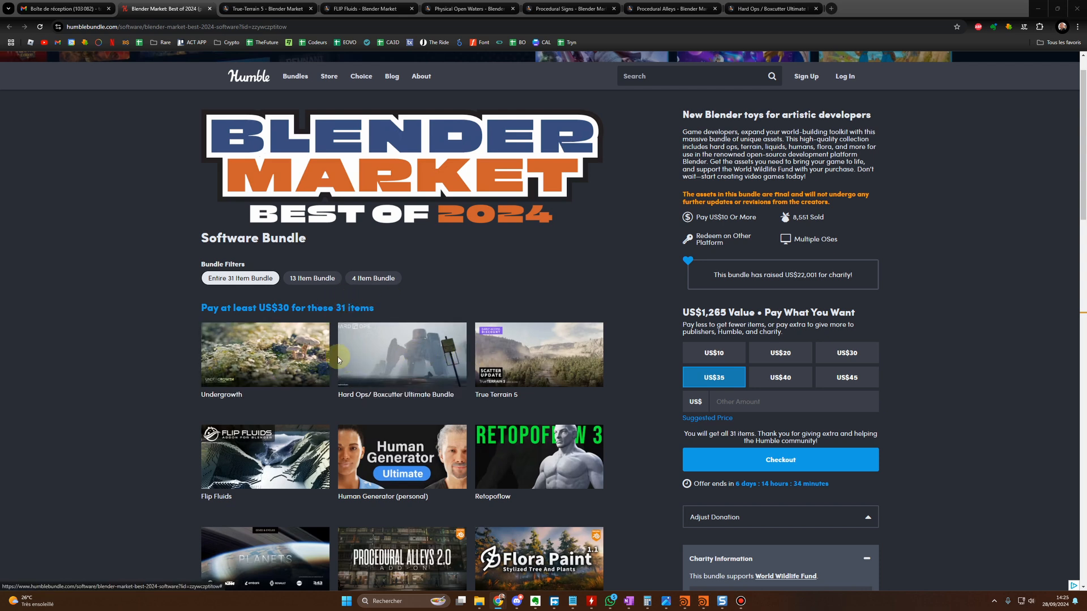
Choose the US$30 pay-what-you-want tier to unlock all 31 items
scroll(down, 3)
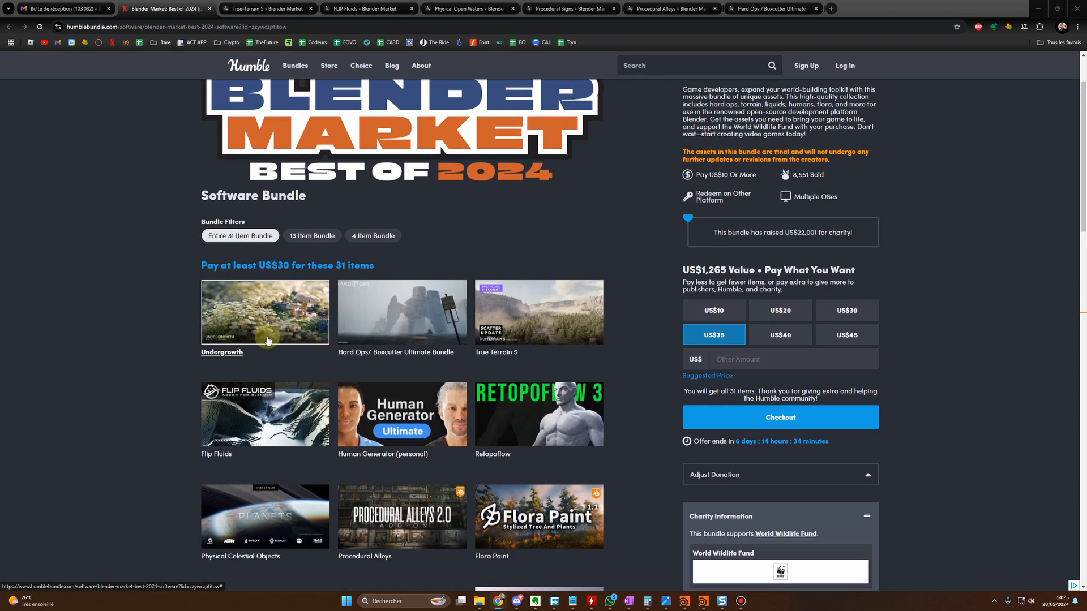
mouse_move(262, 336)
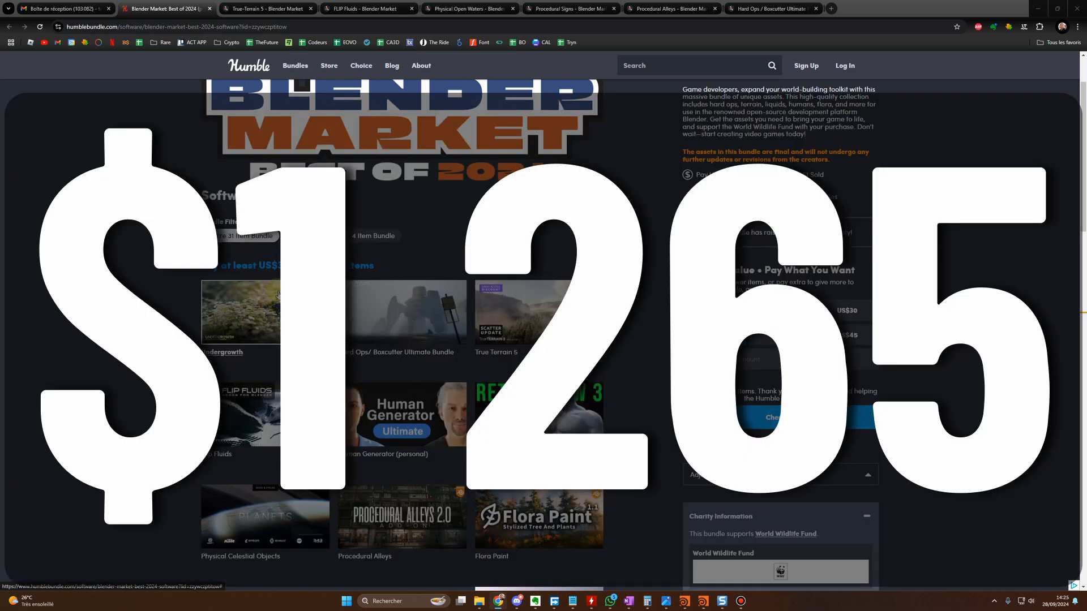
click(847, 311)
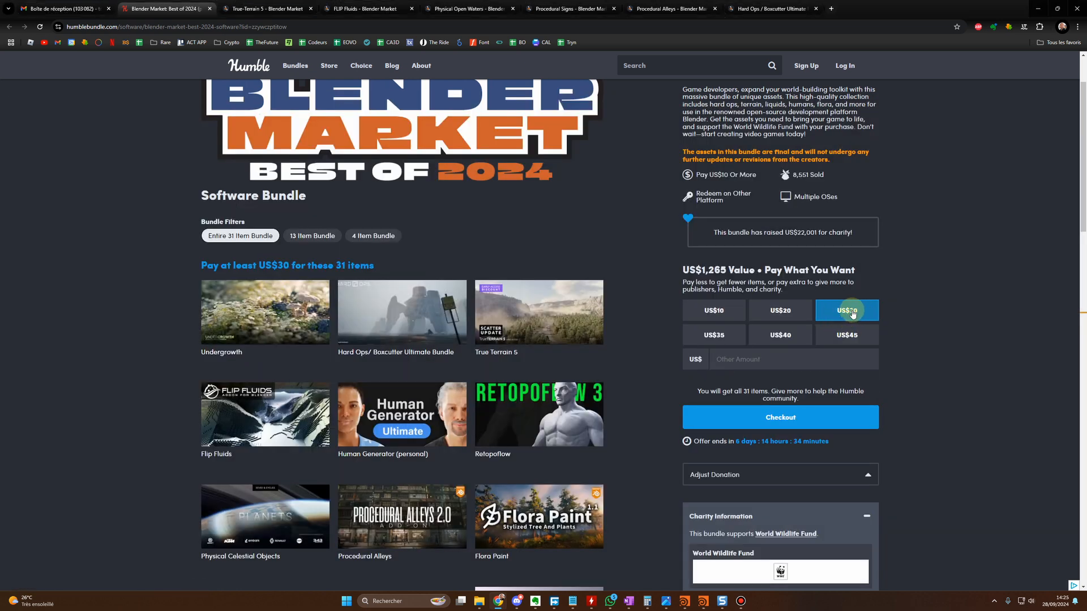
click(847, 310)
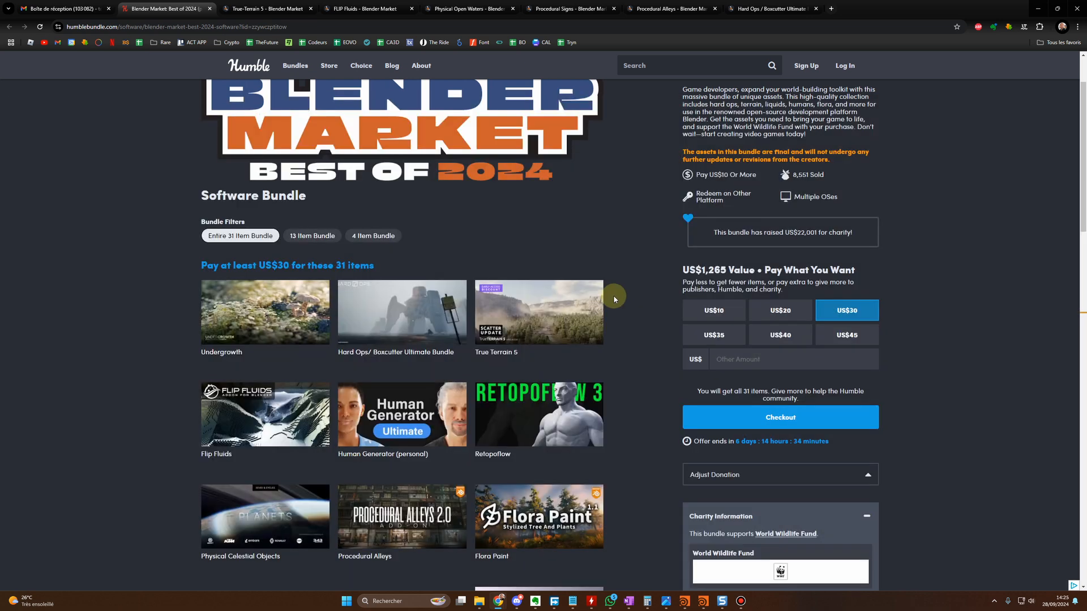
mouse_move(689, 416)
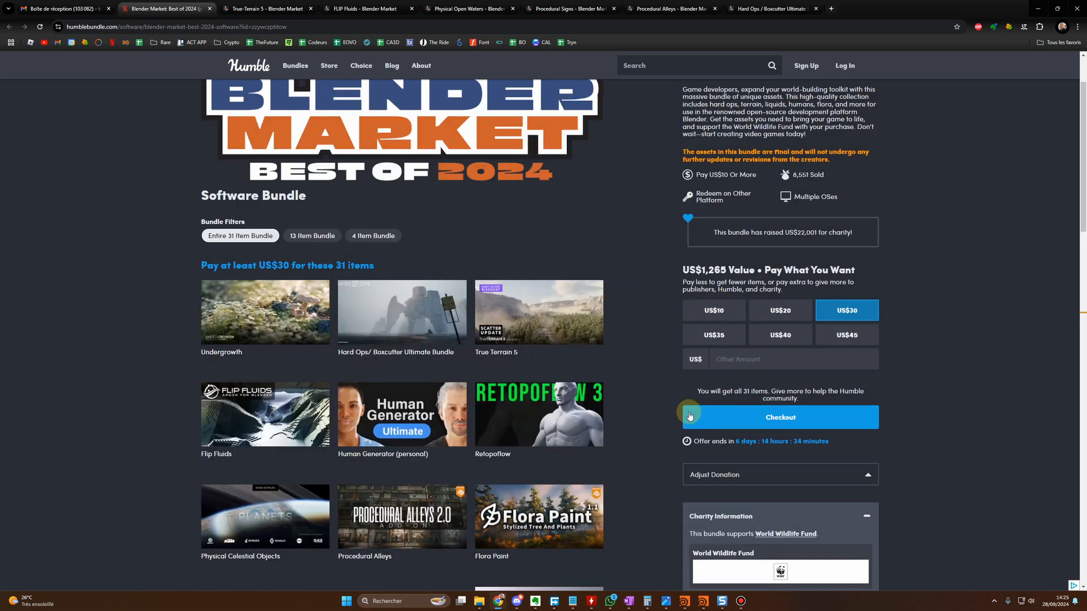
scroll(down, 3)
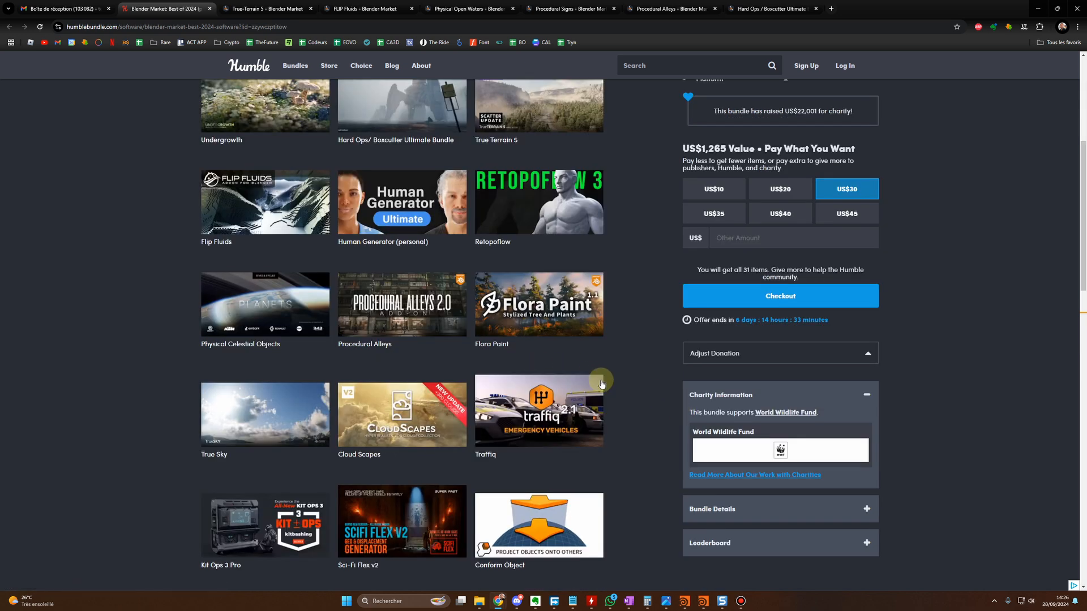
mouse_move(622, 365)
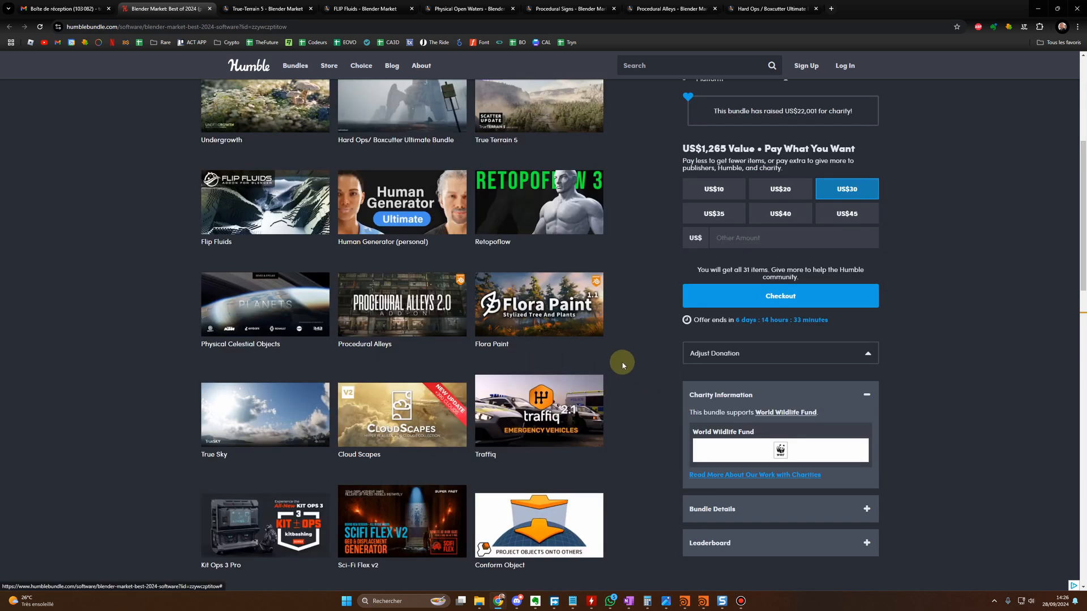
mouse_move(388, 305)
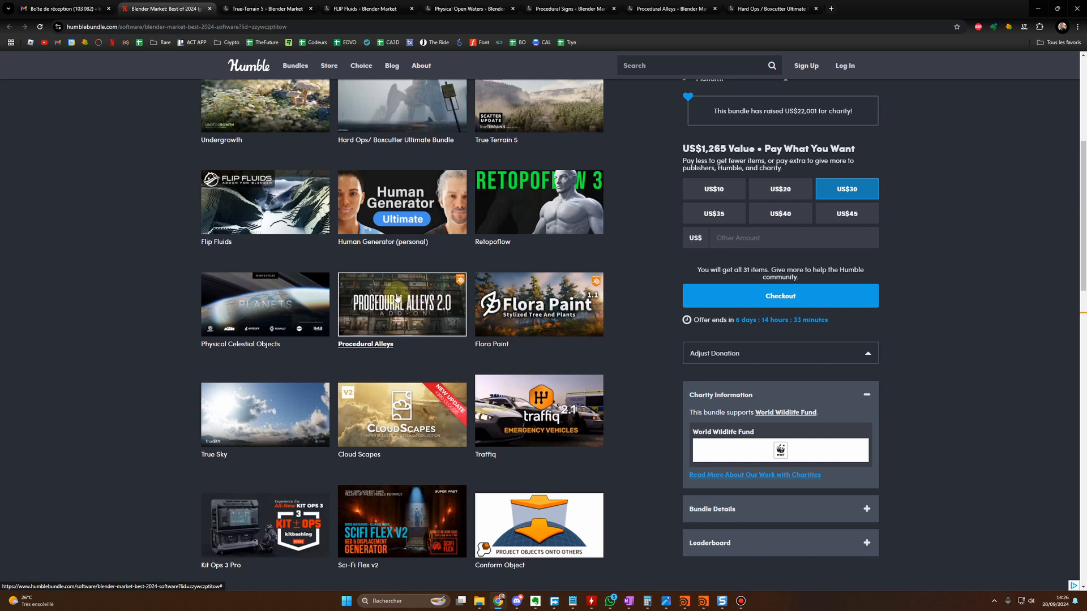
mouse_move(377, 284)
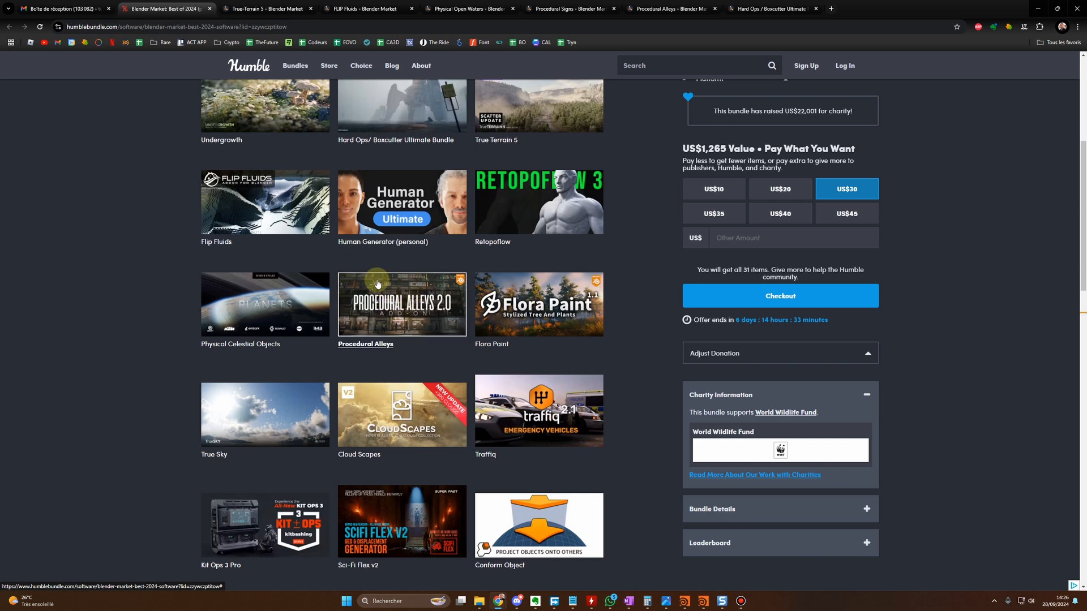
mouse_move(373, 269)
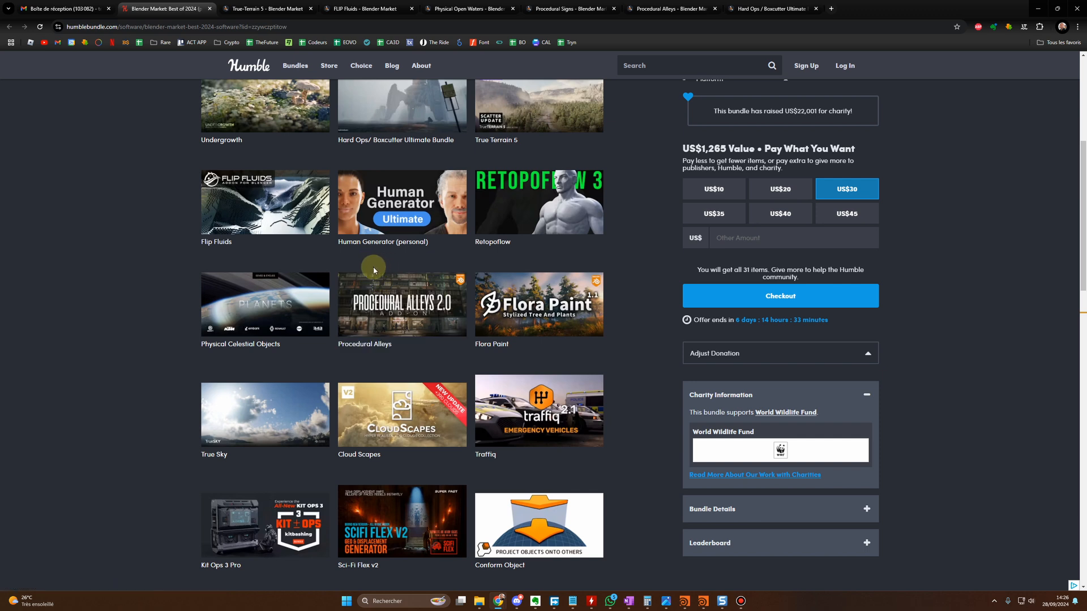
scroll(up, 3)
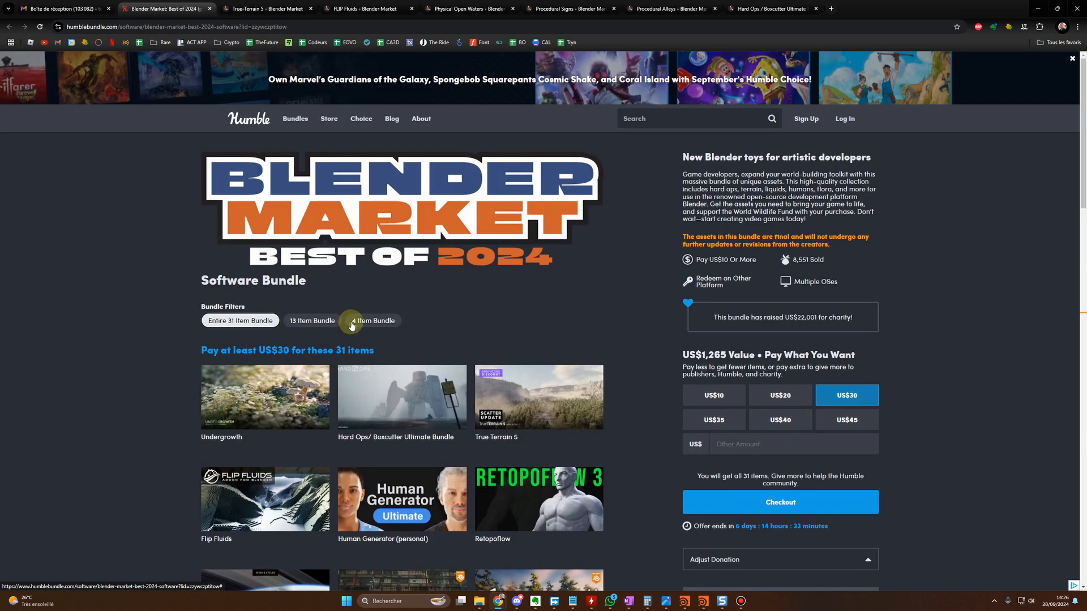
scroll(down, 3)
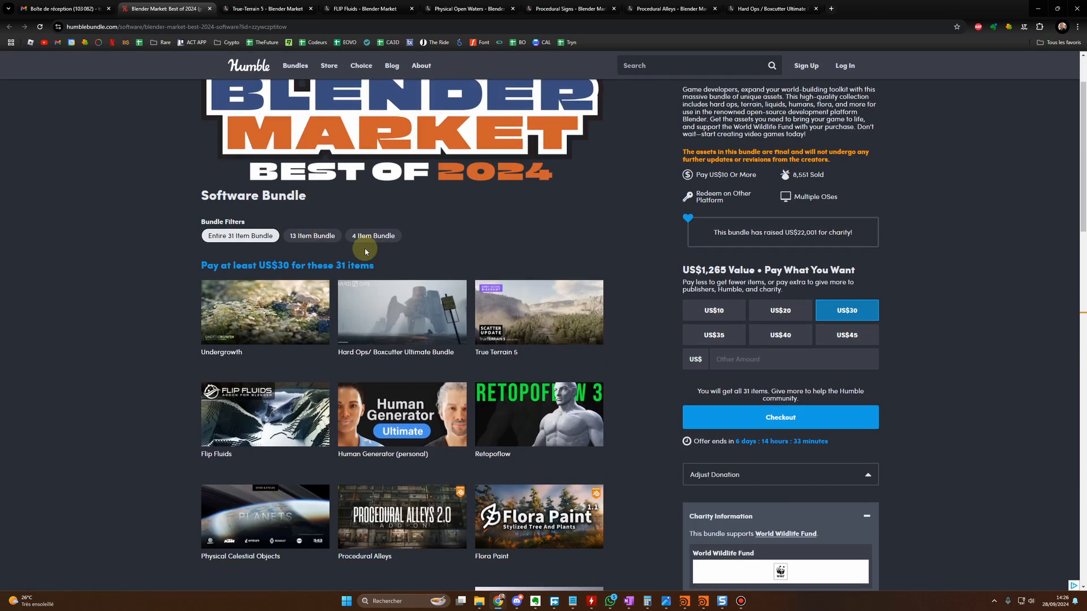
scroll(down, 3)
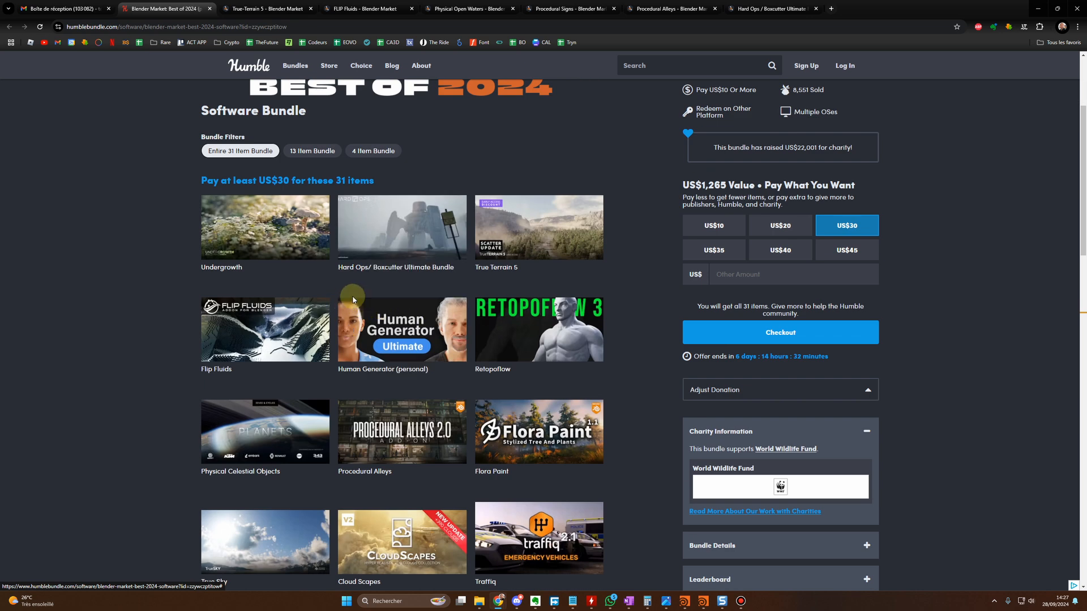
mouse_move(166, 273)
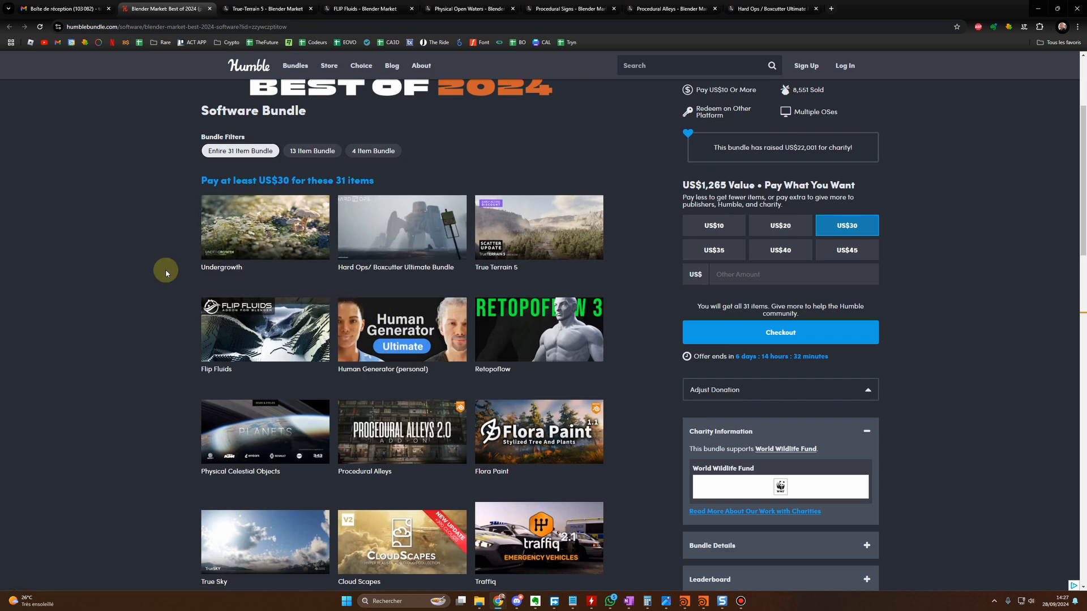
mouse_move(395, 267)
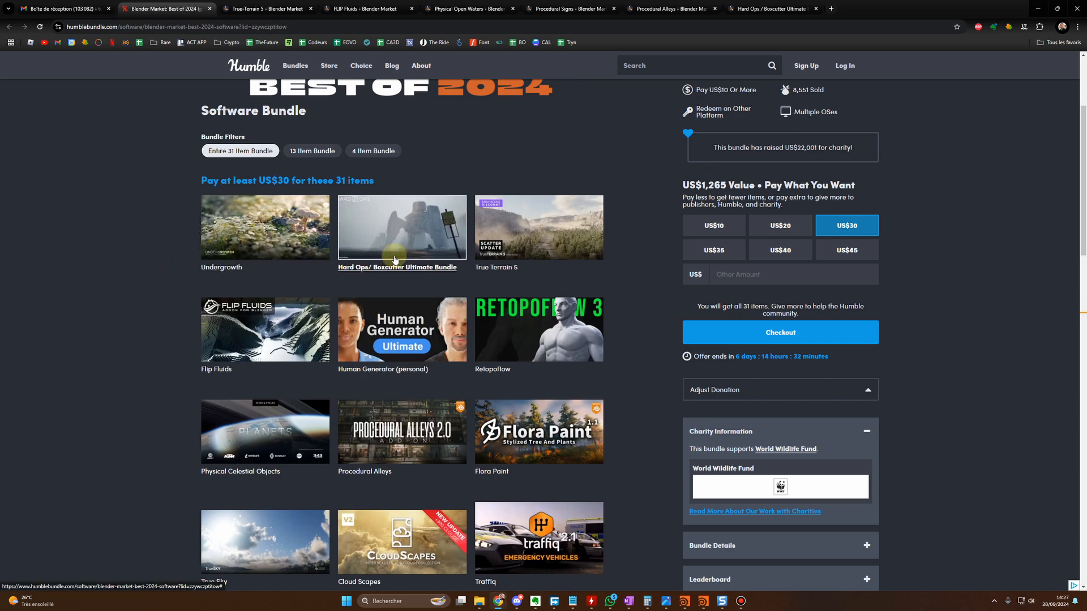
Open the Hard Ops / Boxcutter Ultimate Bundle page and highlight its 40900+ sales count
click(402, 226)
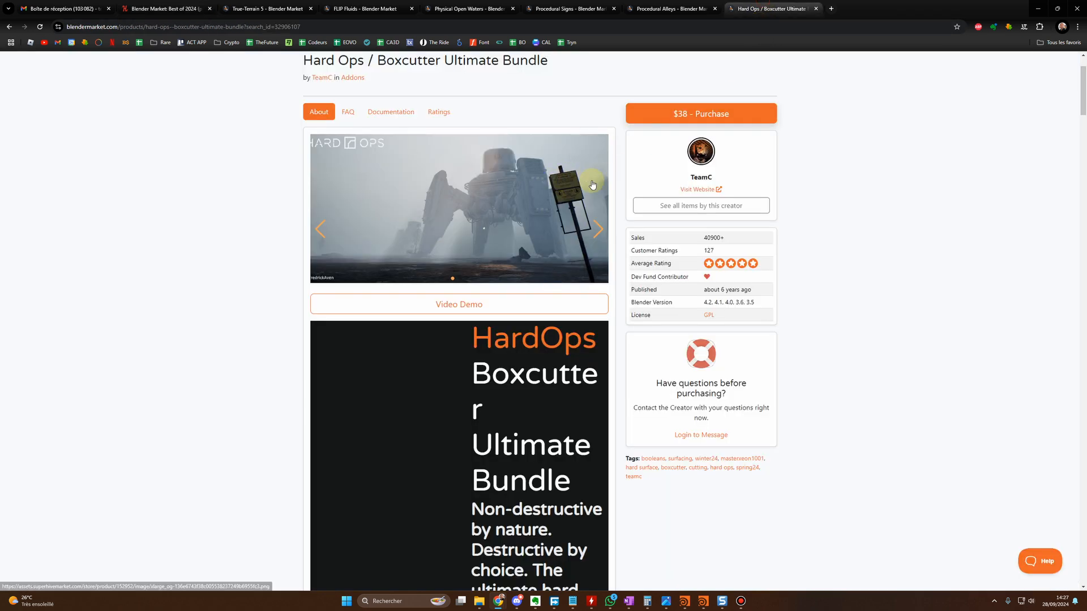
mouse_move(706, 237)
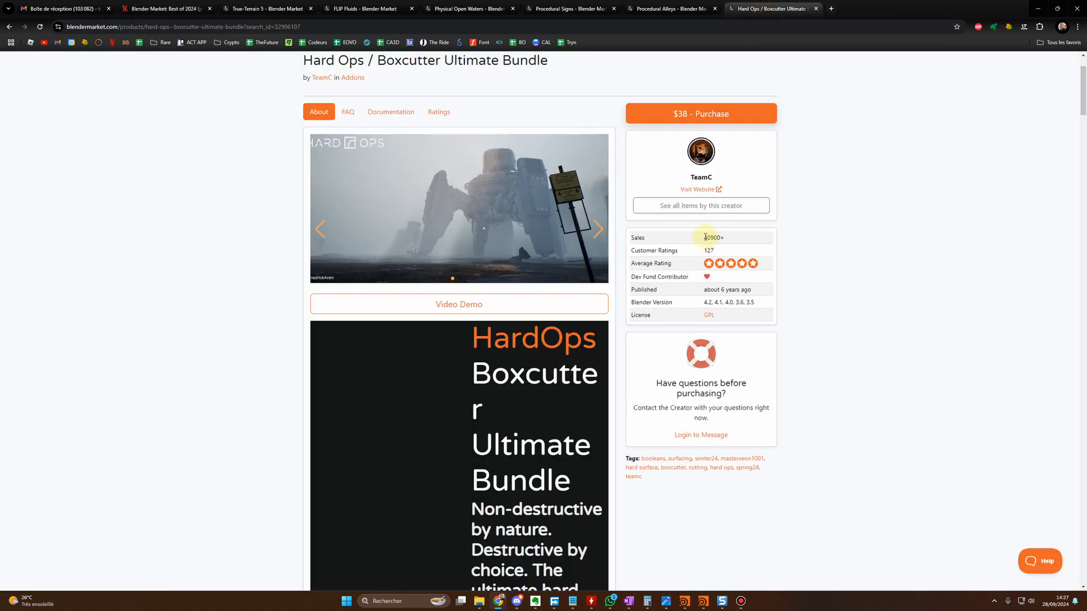
double_click(714, 238)
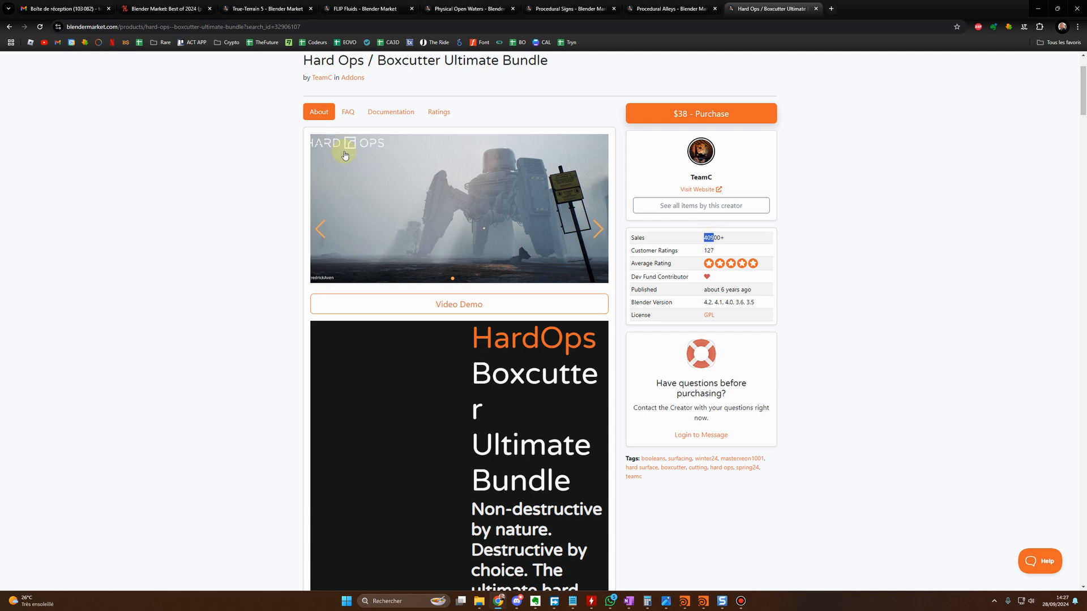
View the True-Terrain 5 add-on page ($99, 1100+ sales), then return to the bundle grid
click(165, 8)
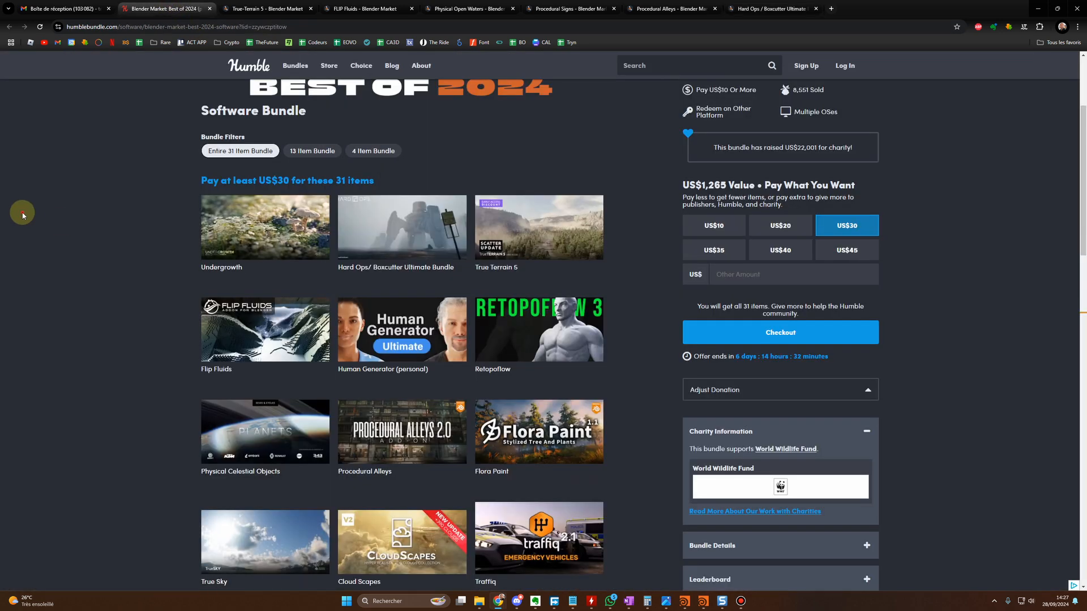
mouse_move(553, 228)
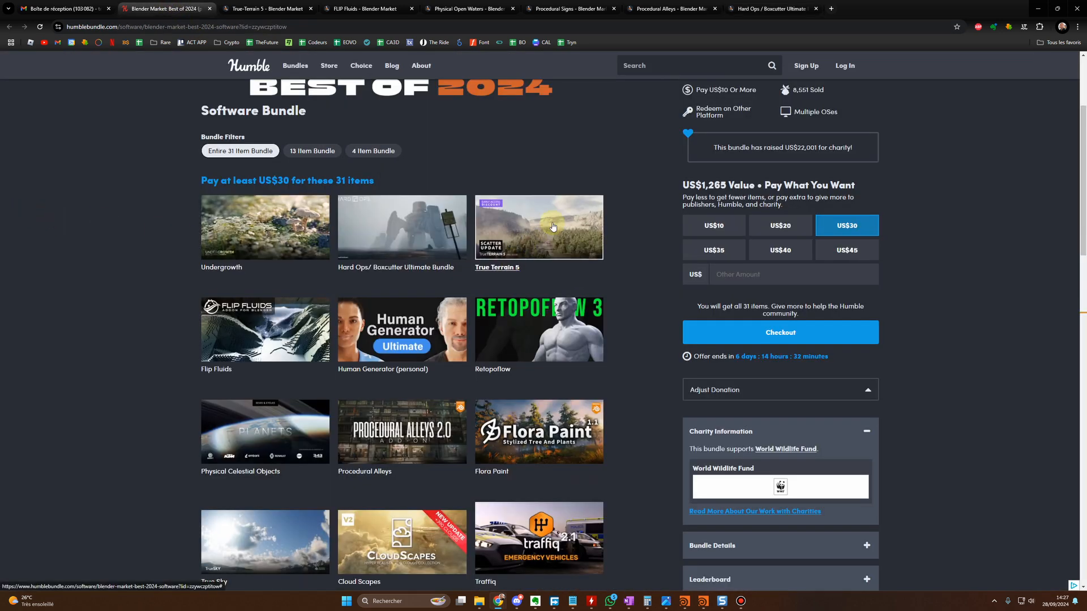
click(497, 267)
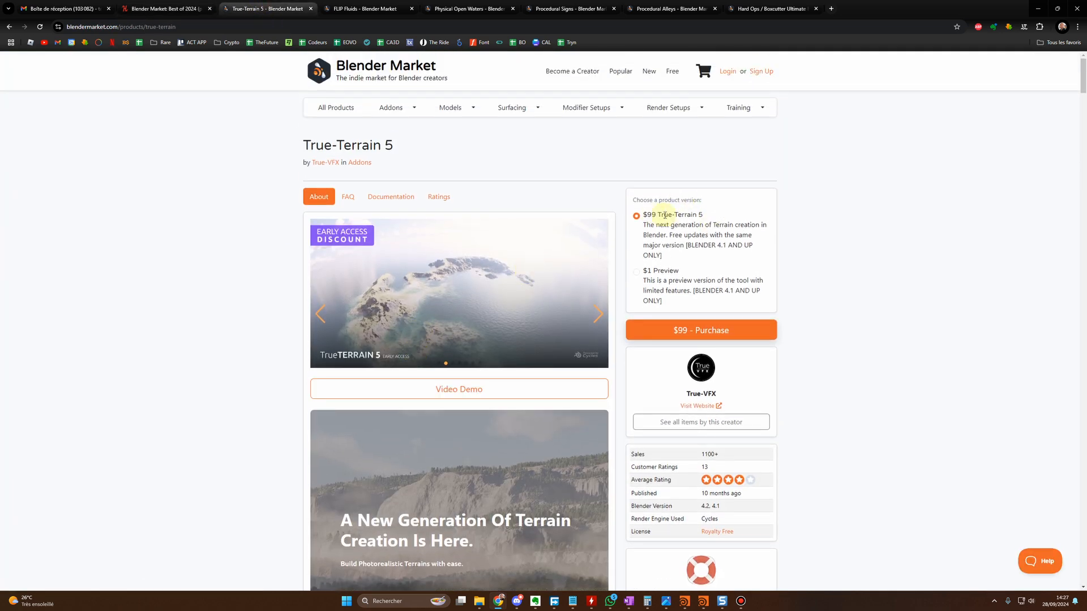
click(167, 9)
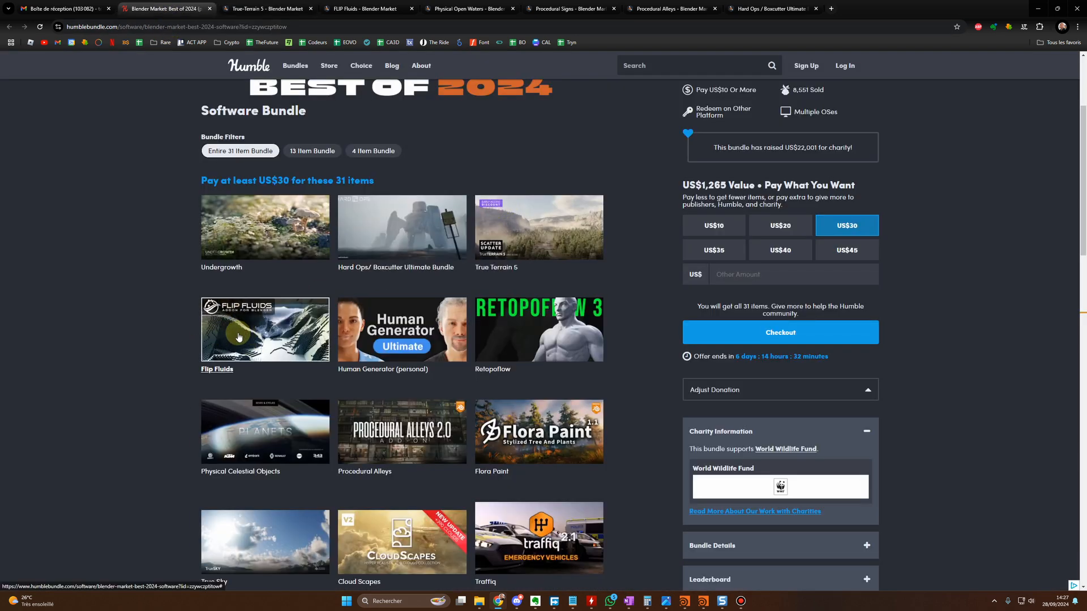
mouse_move(246, 323)
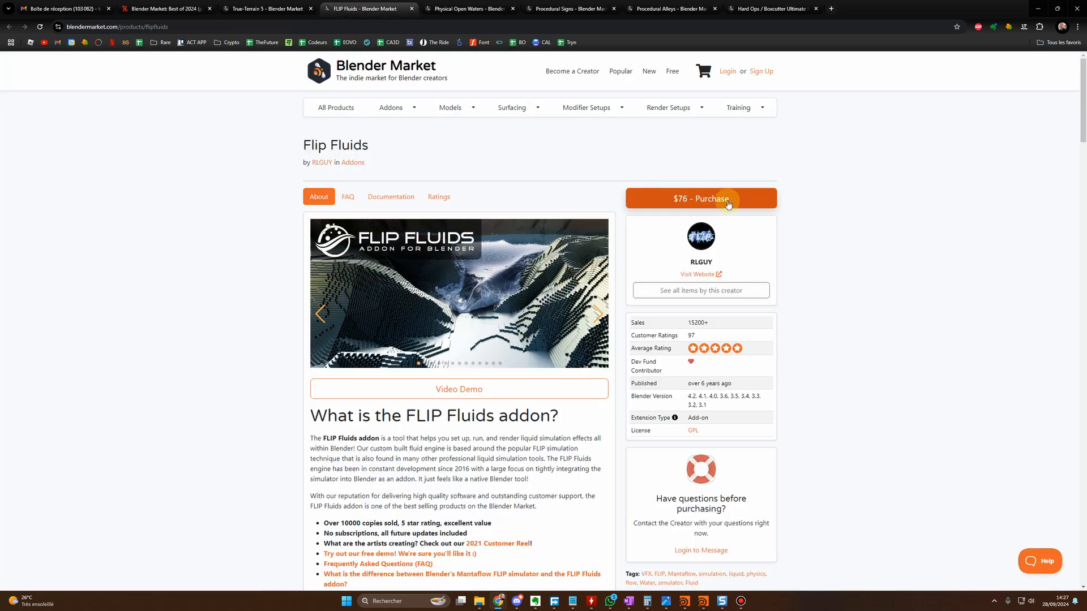
After viewing Flip Fluids ($76), scroll Procedural Alleys 2.0 down to its alley types
click(166, 8)
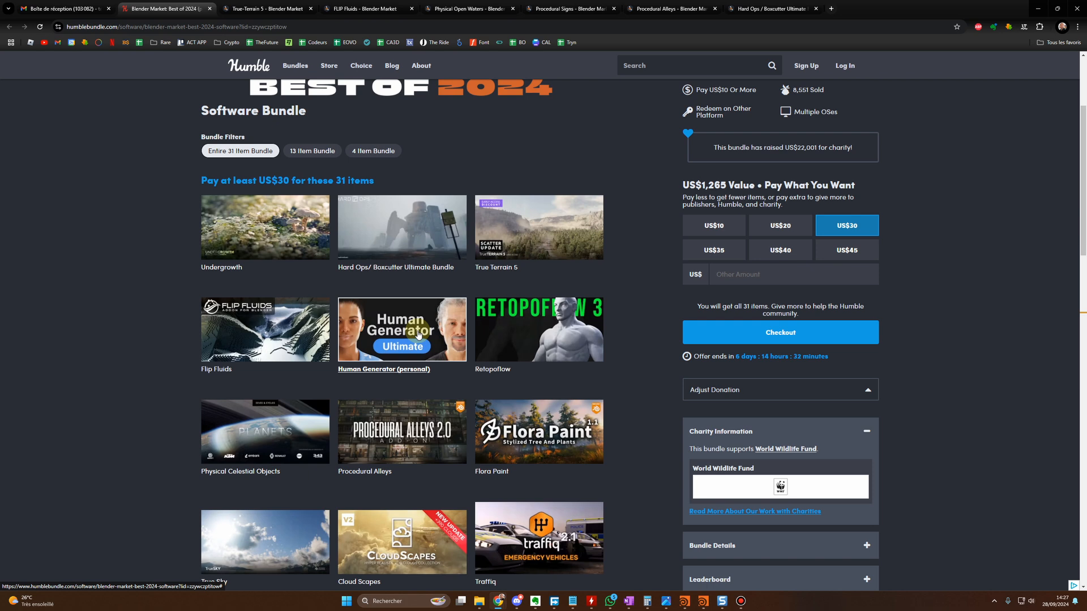
scroll(down, 3)
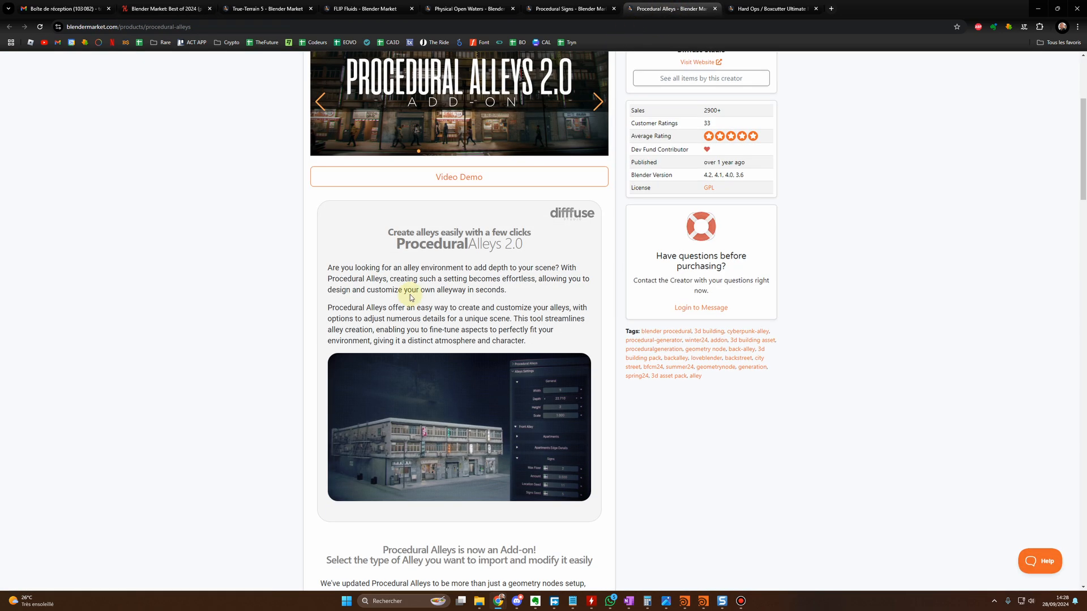
scroll(down, 3)
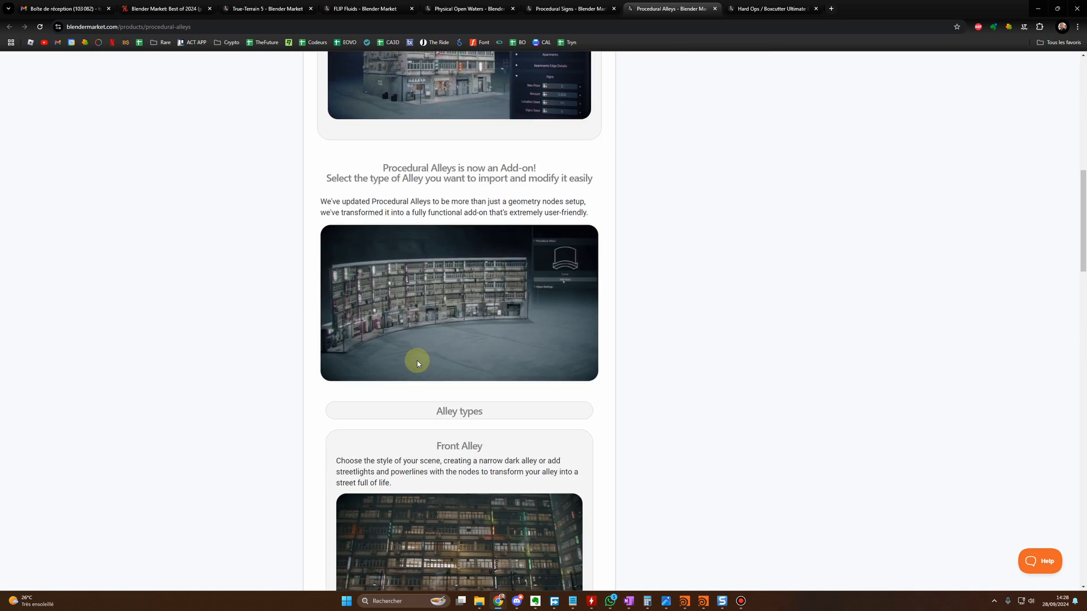
Scroll the bundle grid down to Botaniq, Real Cloud, BlendShop and Physical Open Waters
click(165, 9)
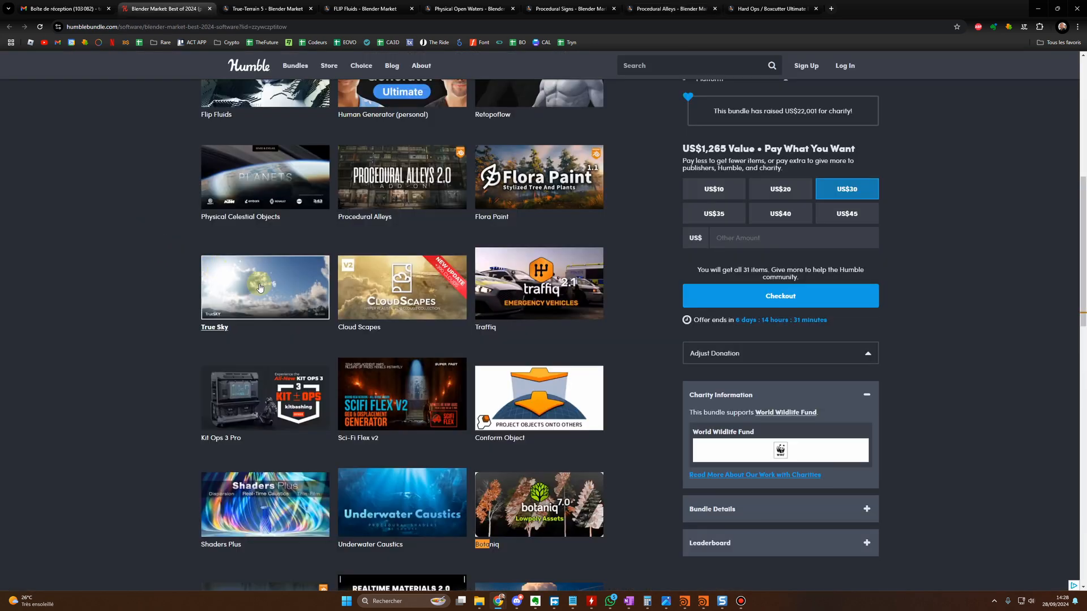
mouse_move(421, 286)
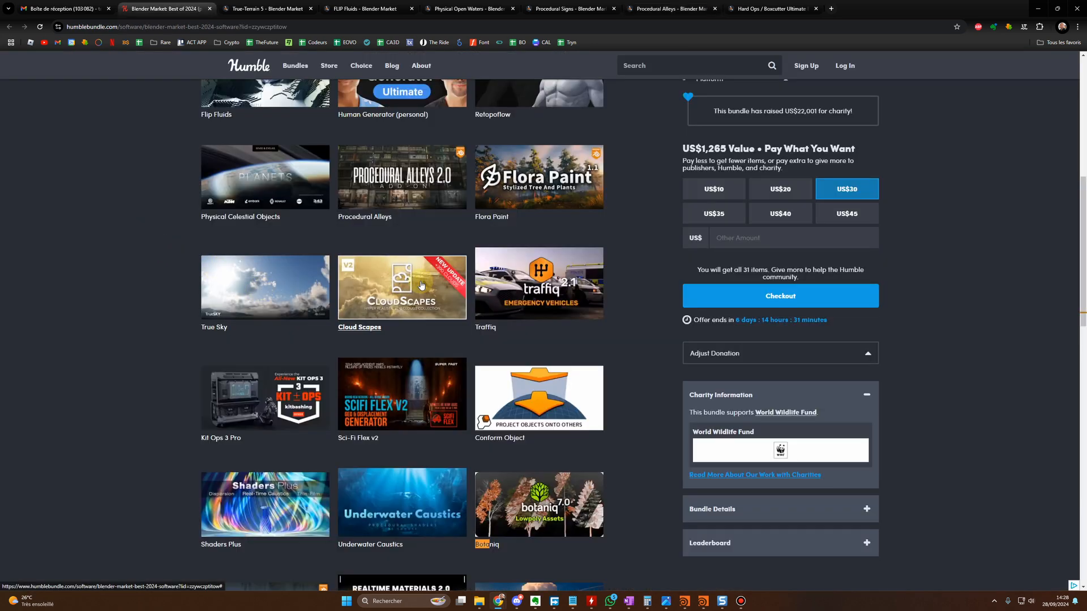
mouse_move(416, 290)
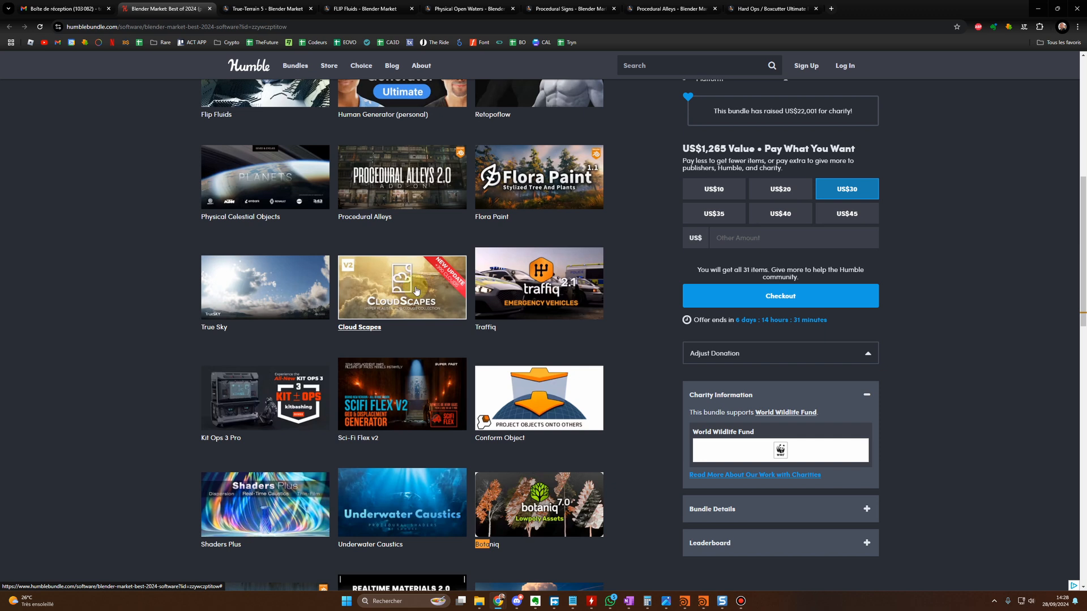
mouse_move(546, 293)
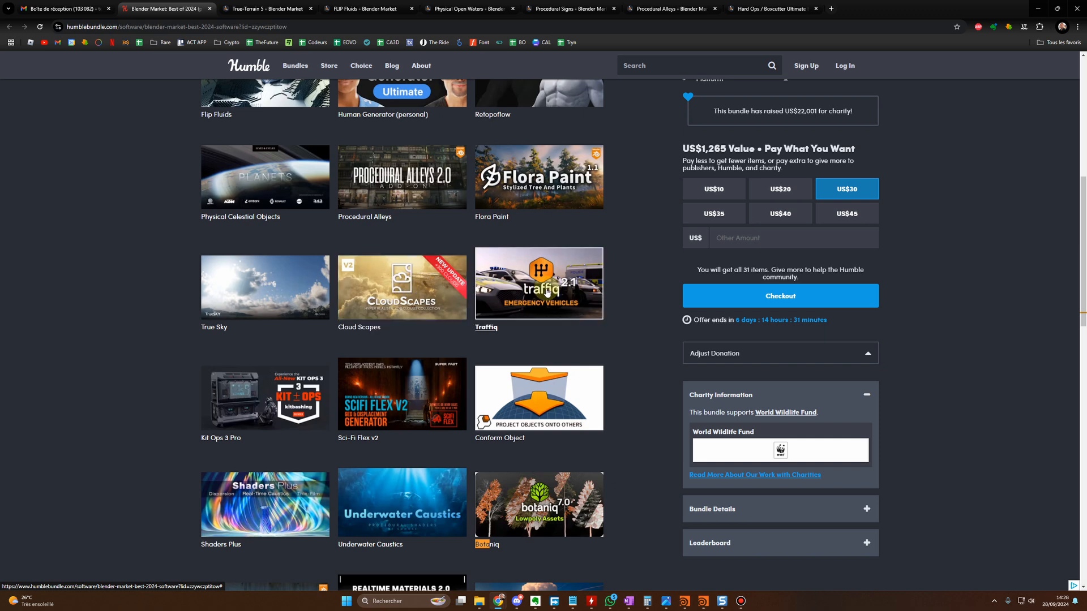
mouse_move(547, 287)
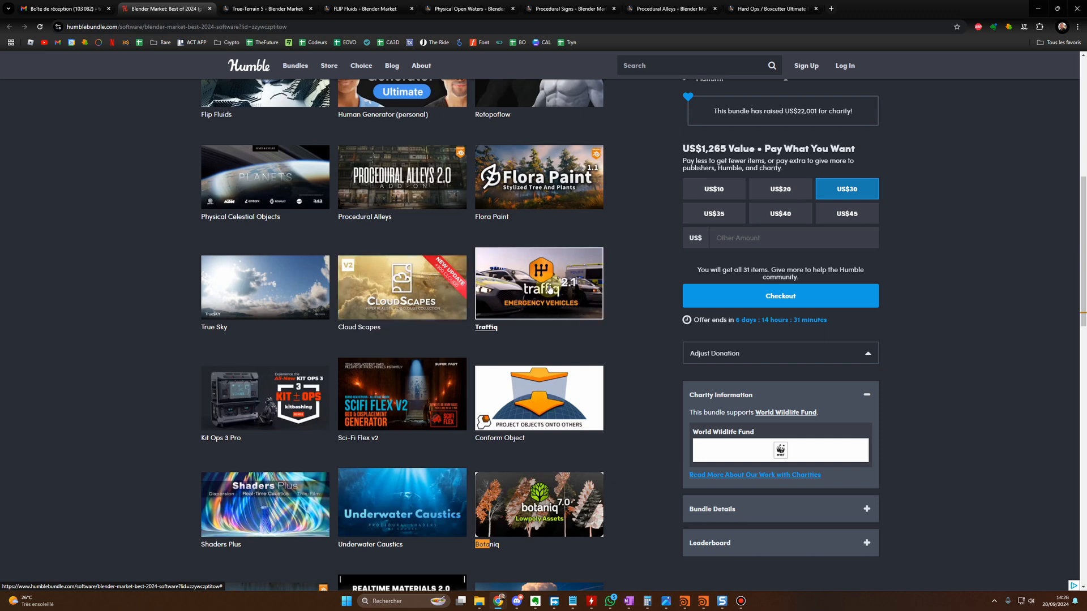
mouse_move(551, 313)
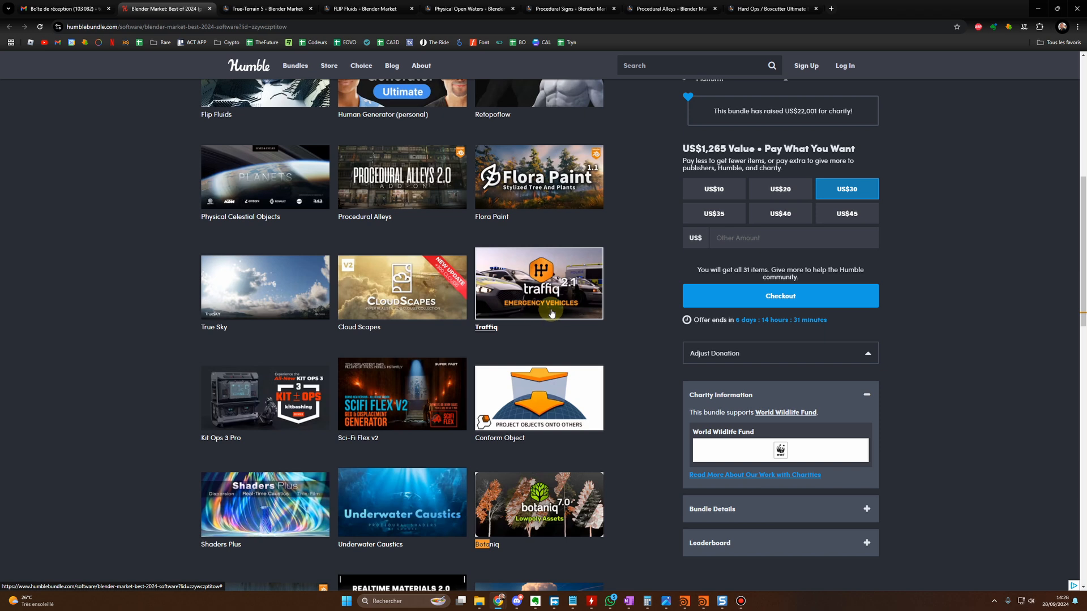
scroll(down, 3)
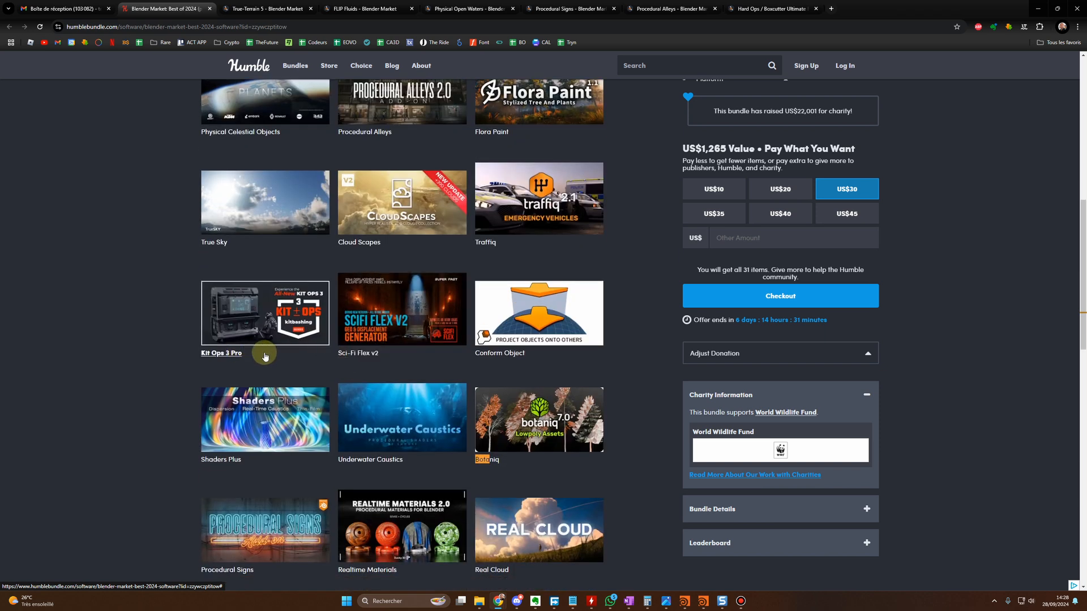
mouse_move(376, 363)
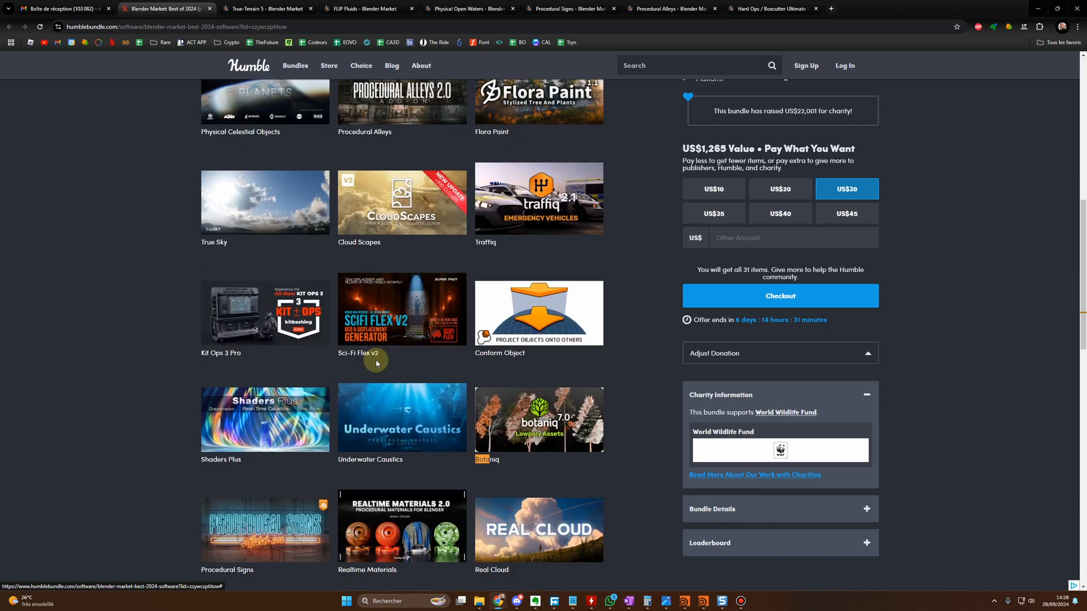
scroll(down, 3)
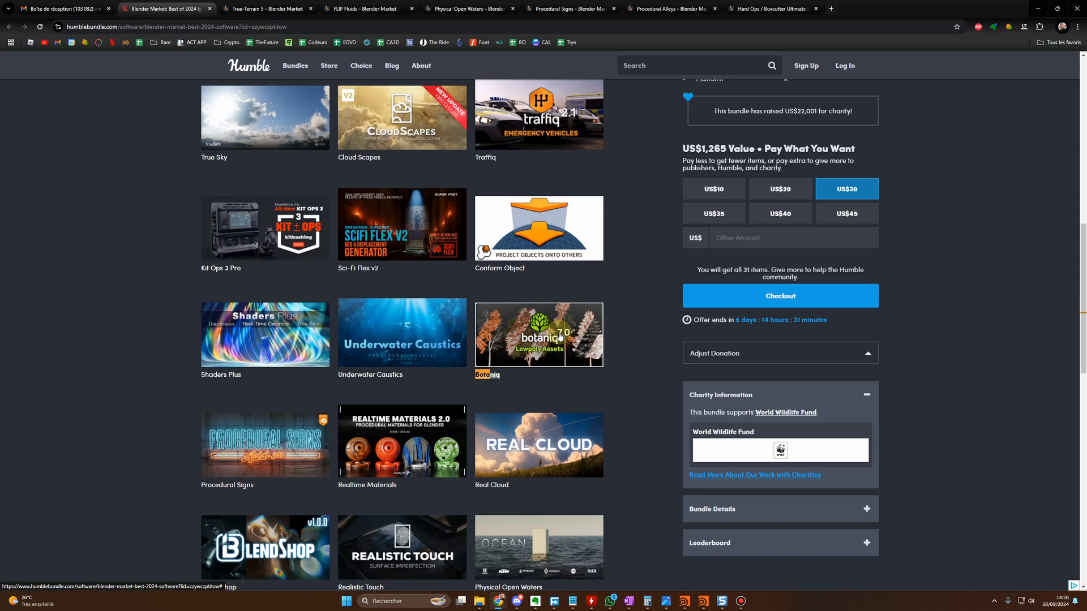
Scroll through the Procedural Signs add-on page, then go back to the bundle
scroll(down, 3)
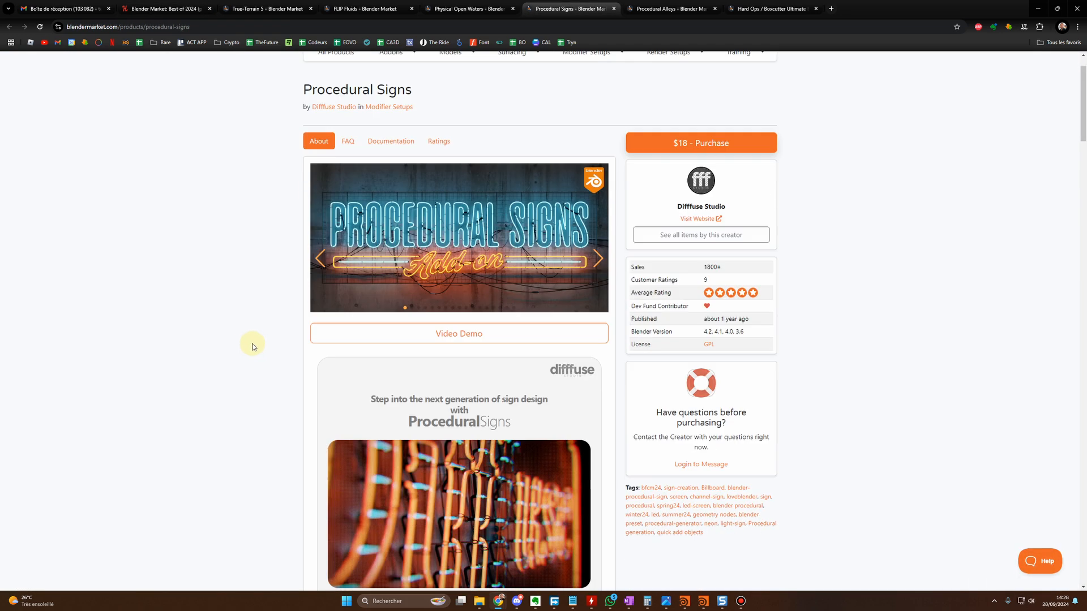
scroll(down, 3)
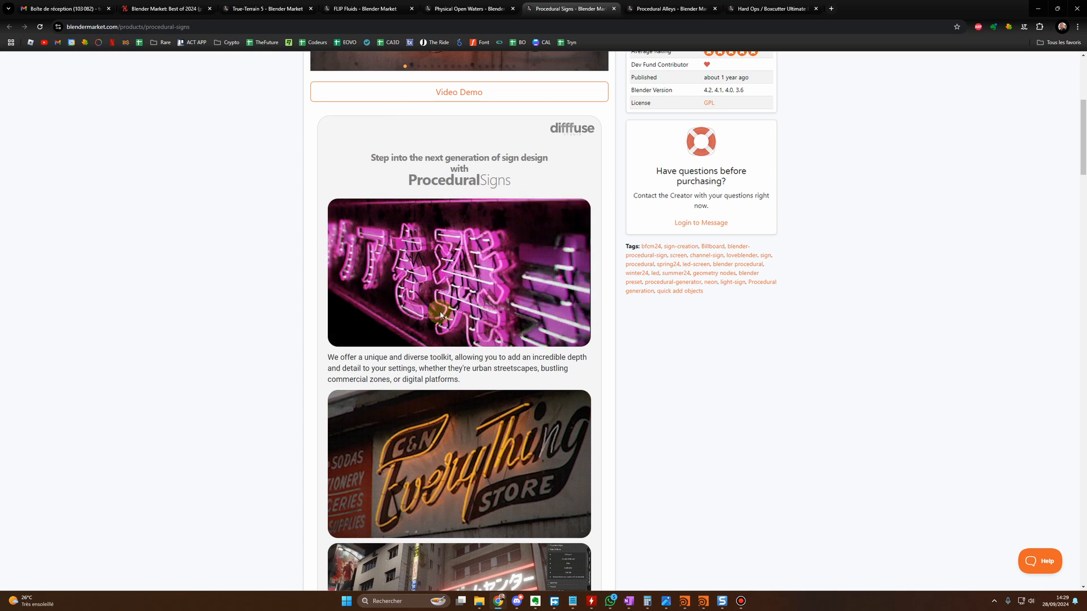
scroll(down, 3)
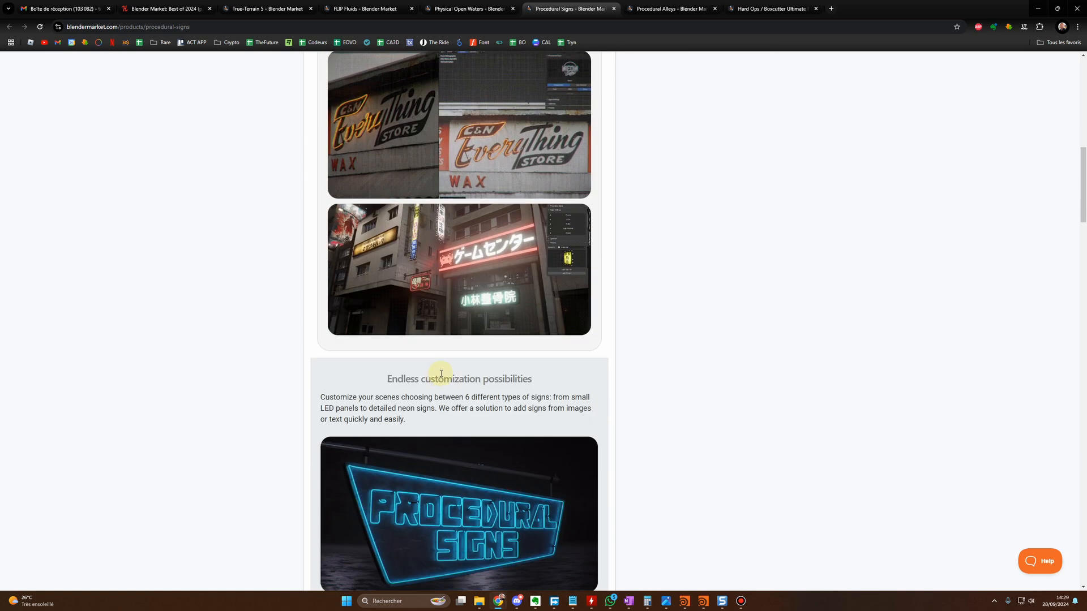
scroll(down, 3)
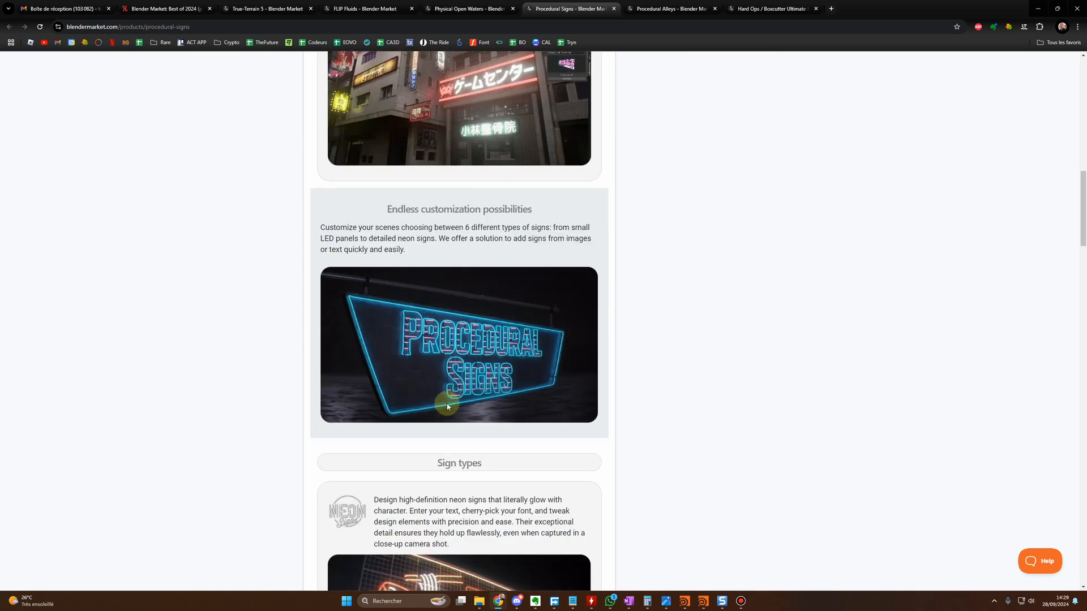
click(164, 8)
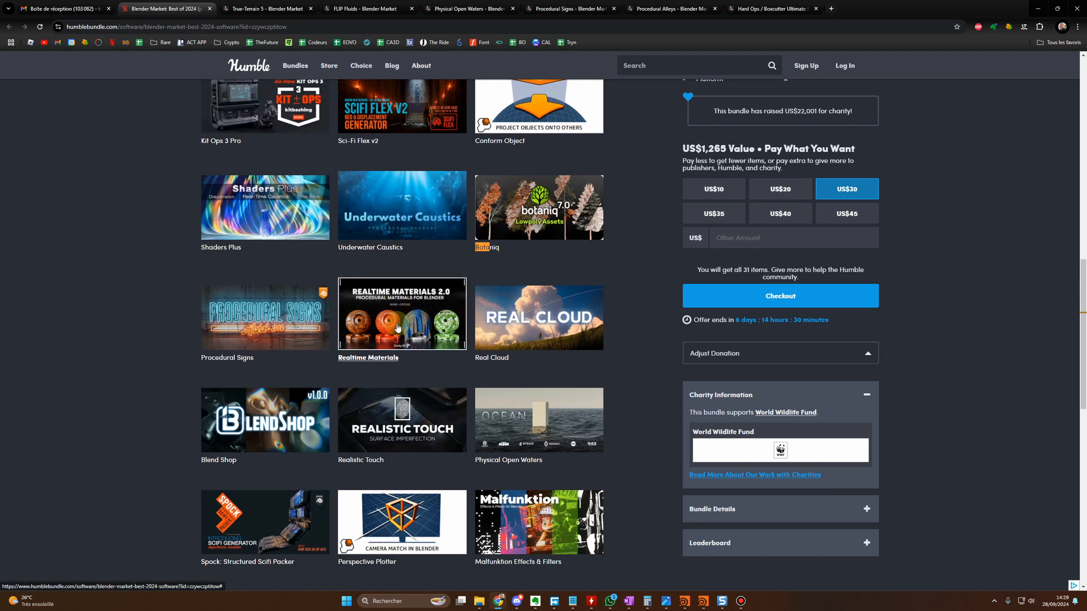
Scroll the Physical Open Waters page and return to the grid ending at Gobos Plus
scroll(down, 3)
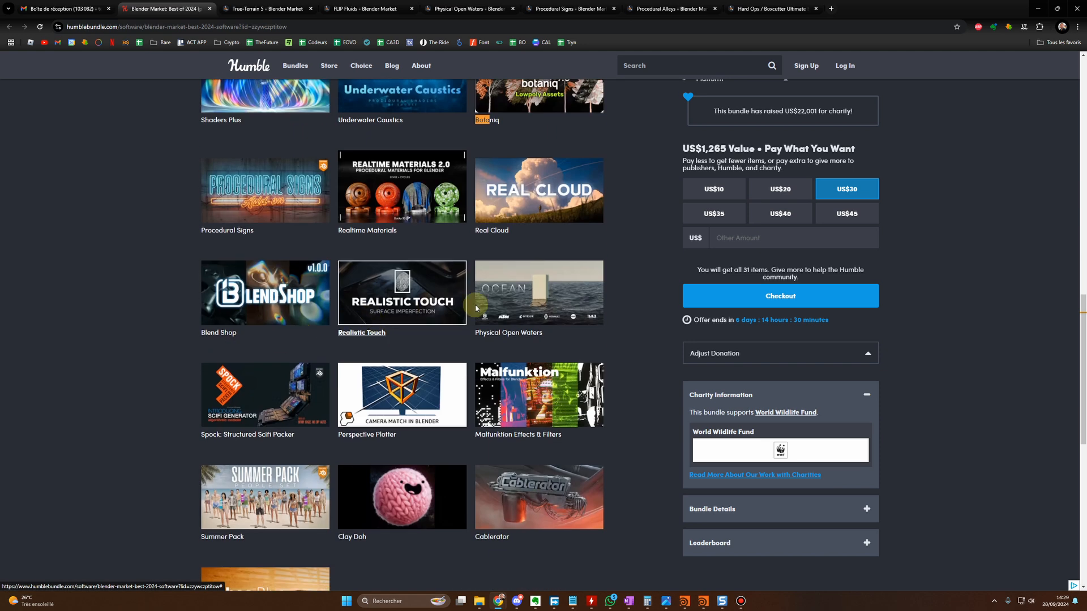
mouse_move(449, 7)
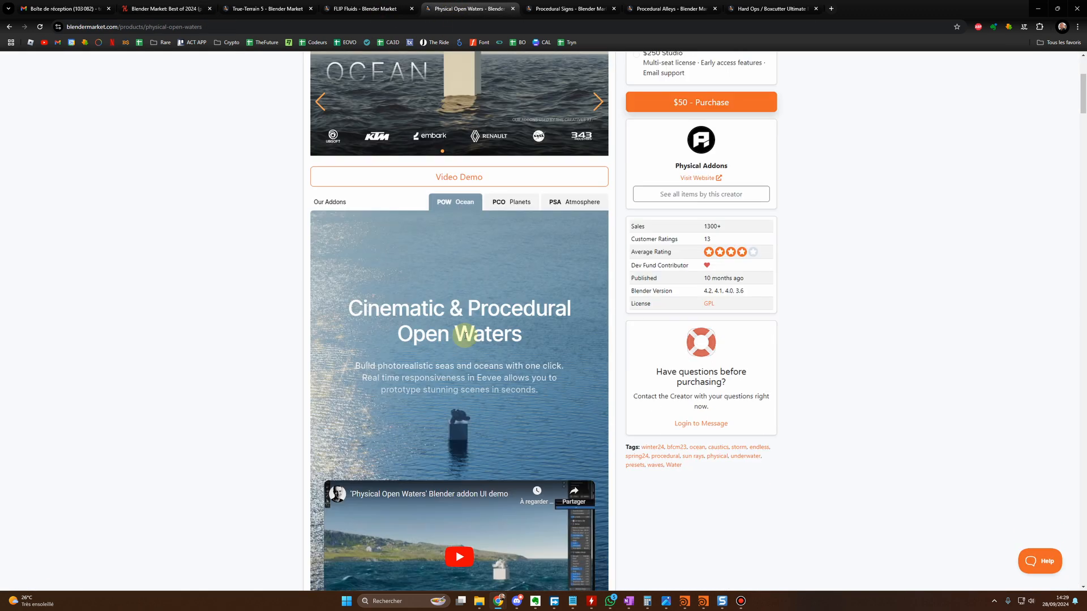
scroll(down, 3)
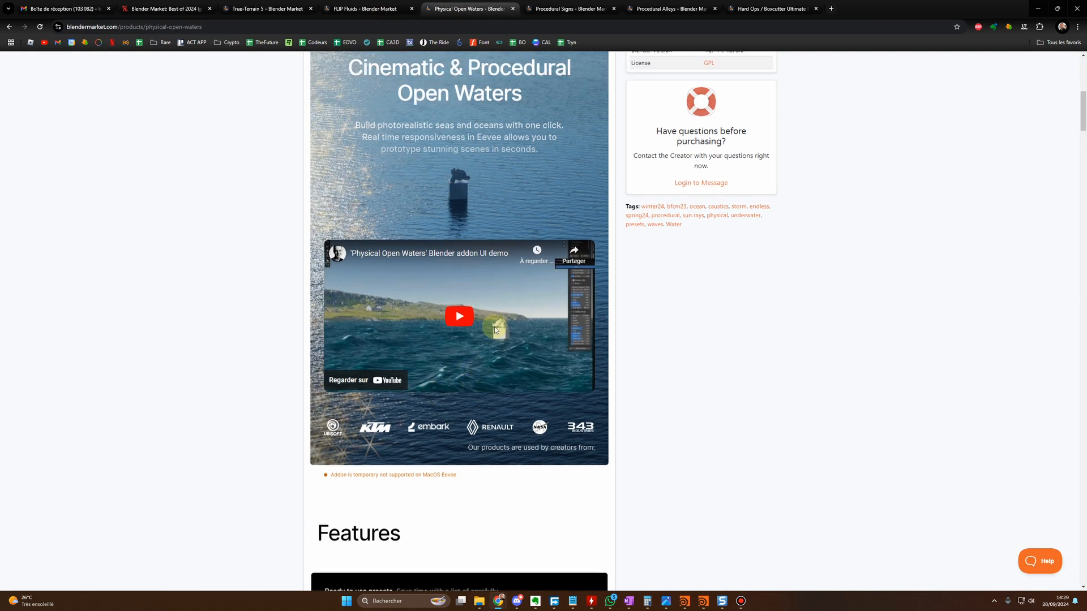
click(167, 9)
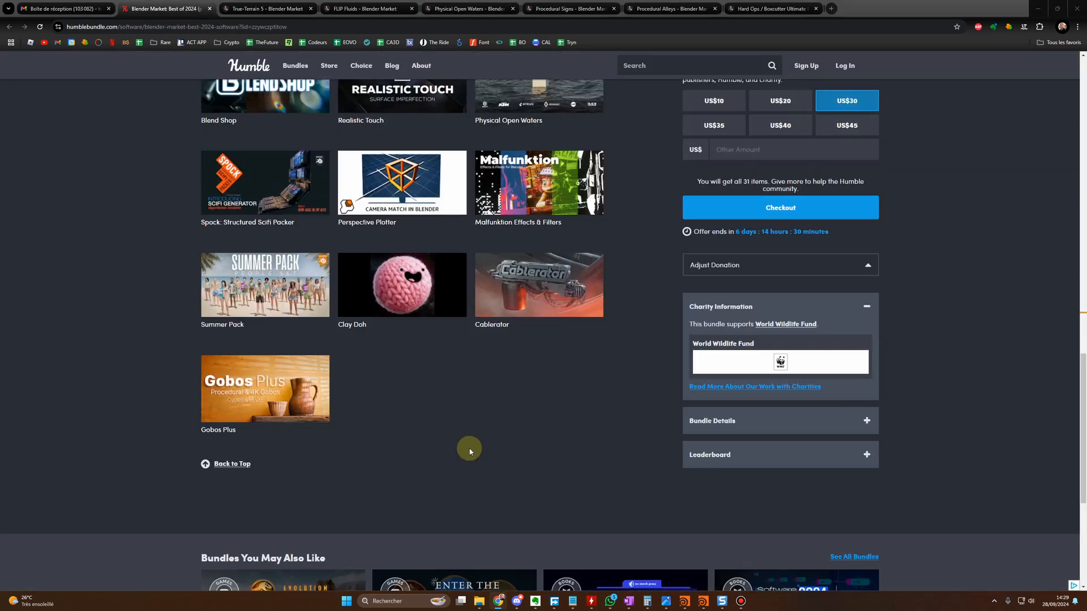
scroll(up, 3)
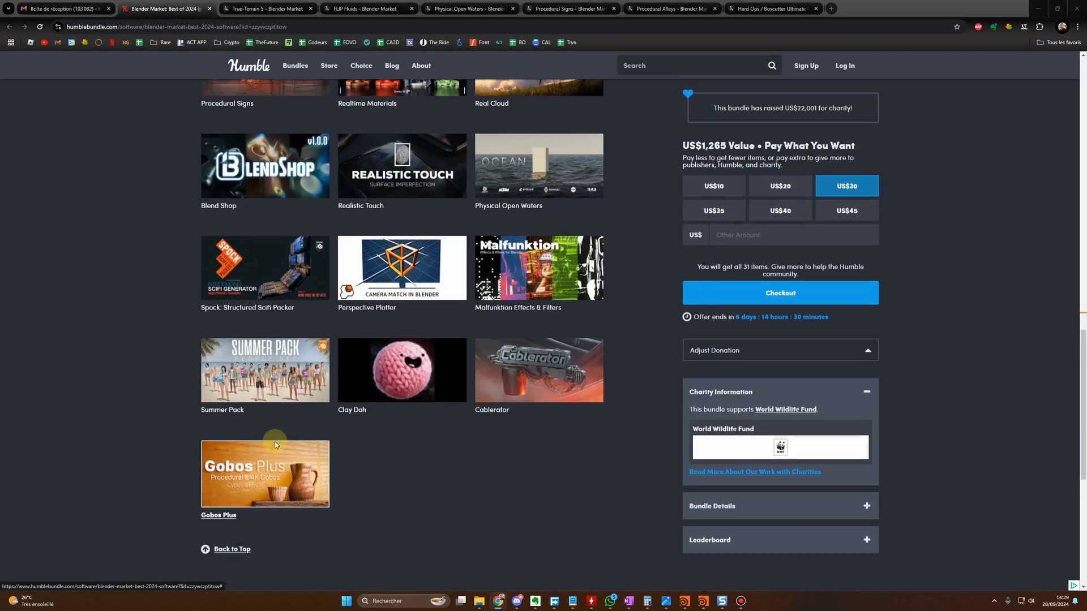
scroll(up, 3)
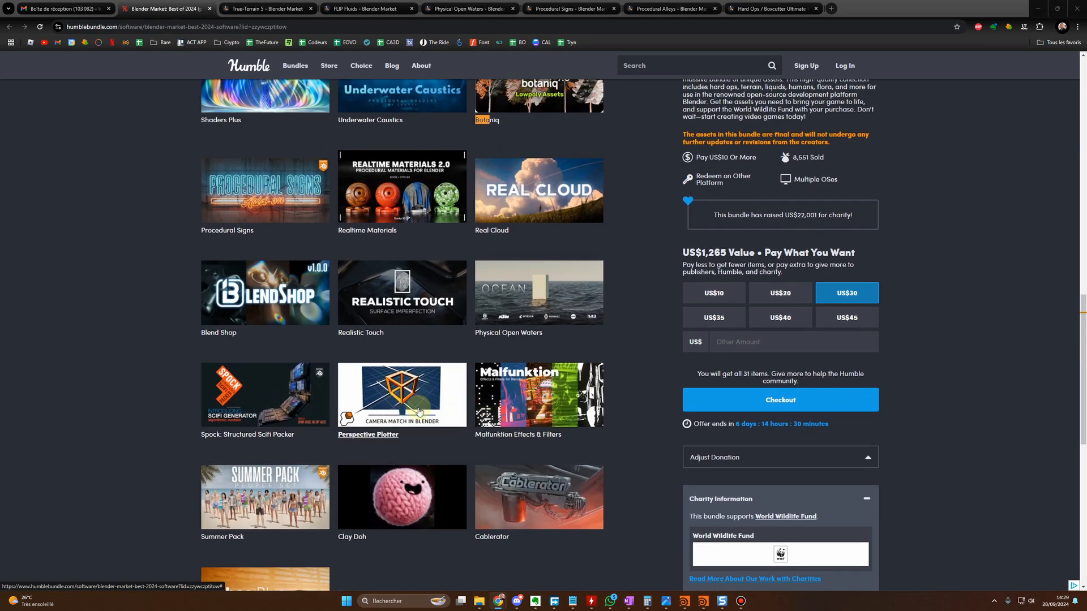
mouse_move(363, 357)
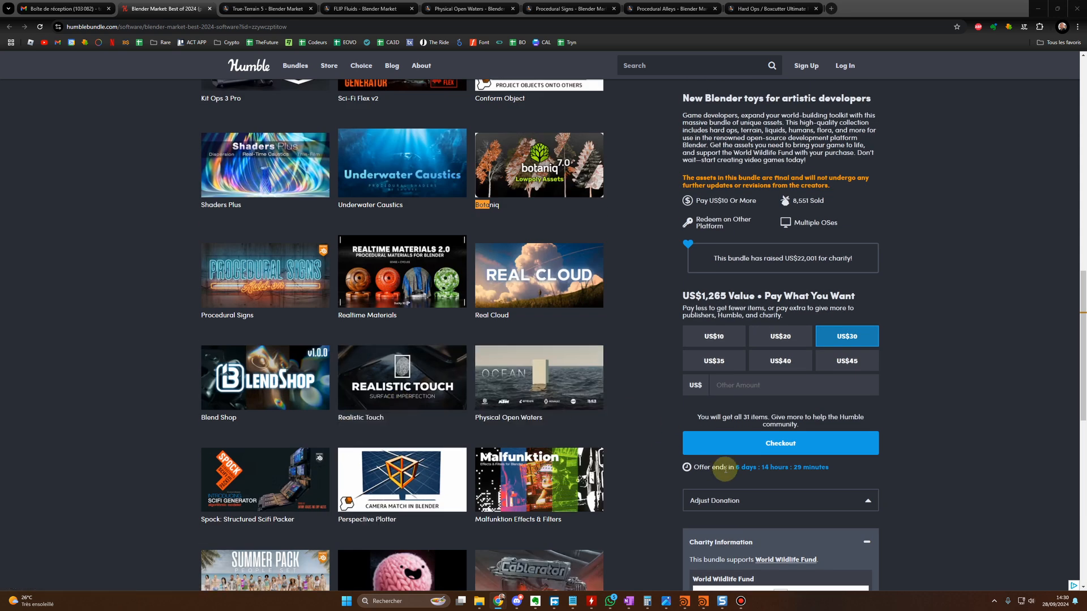
scroll(down, 3)
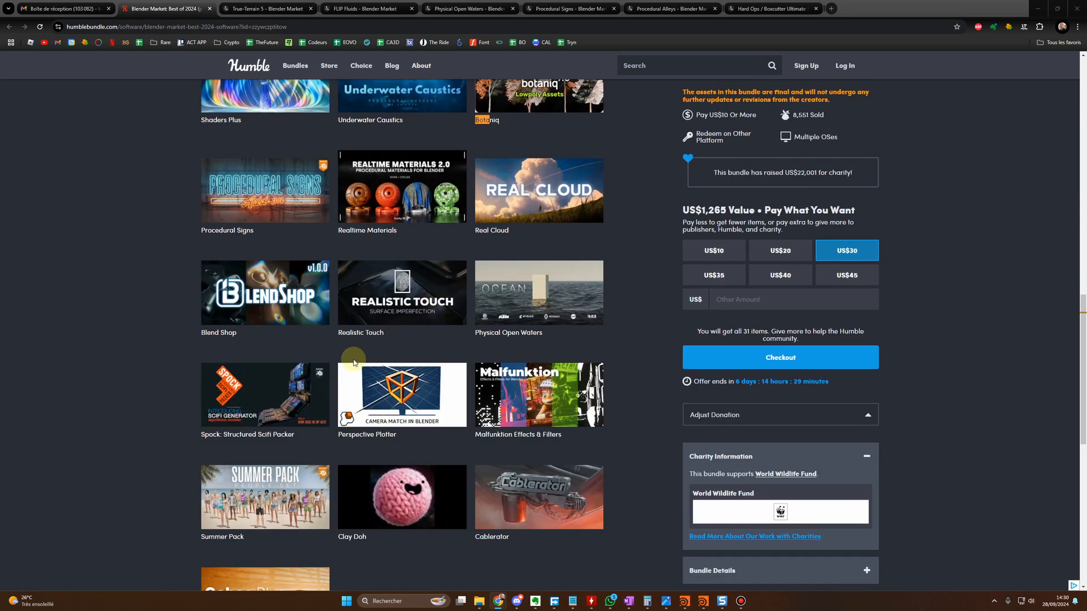